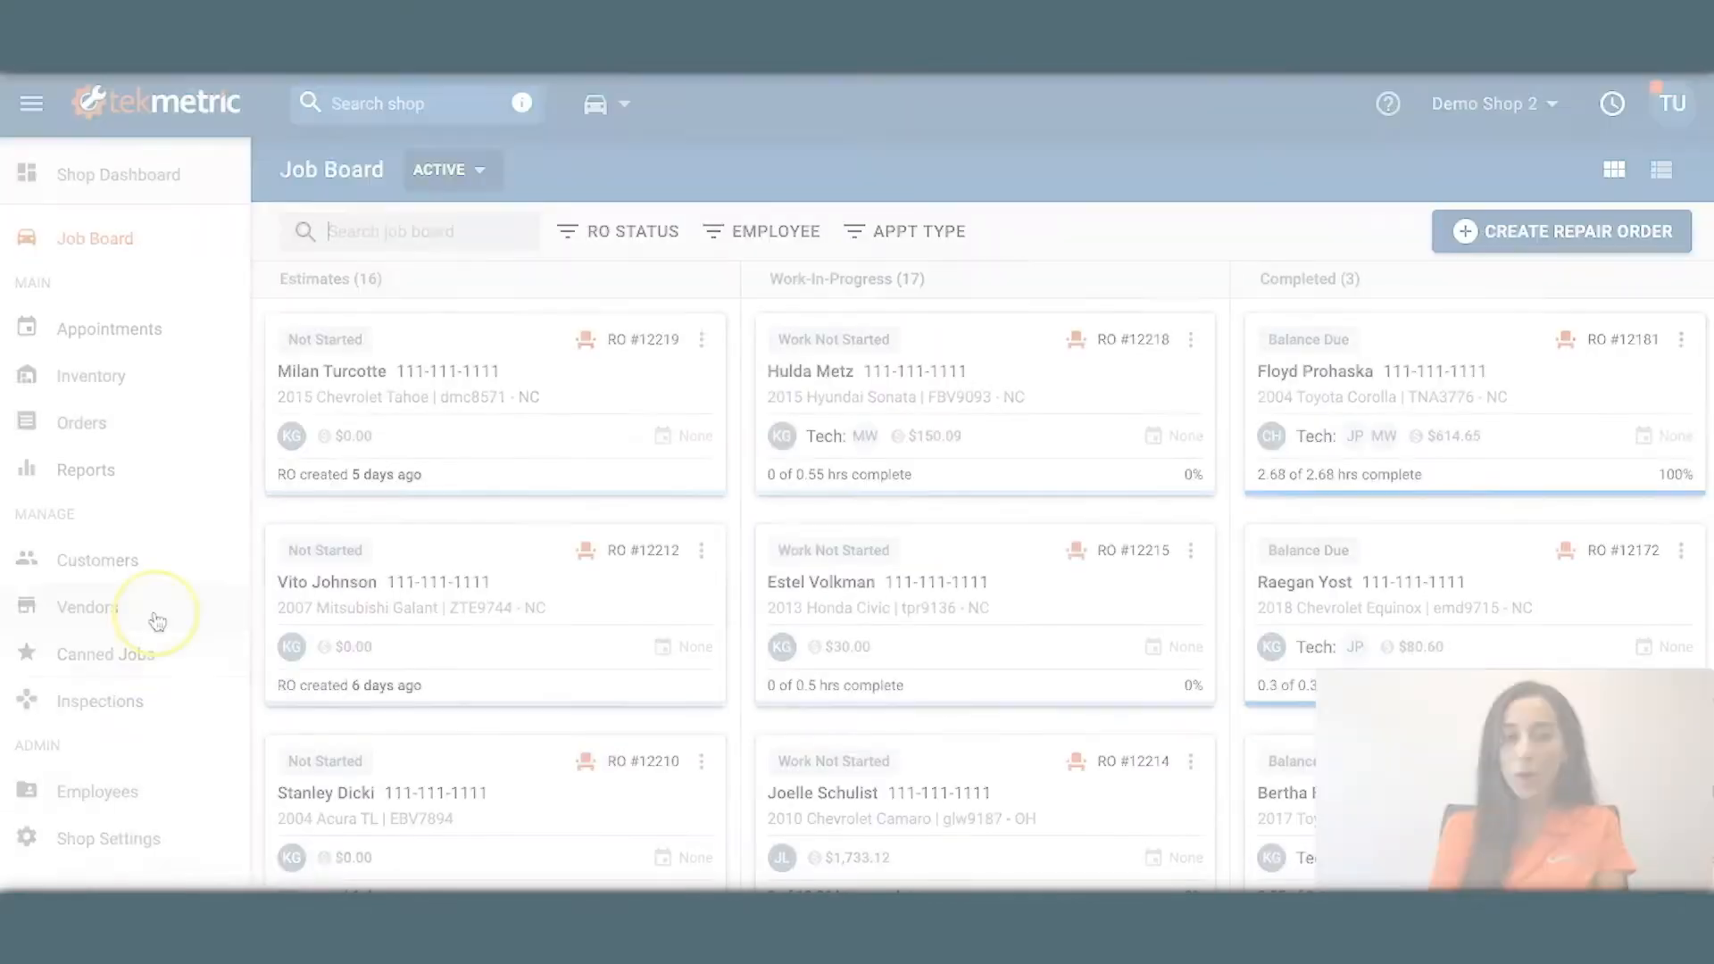
Review the Add Customer form, remove the extra email field, and cancel without saving
left_click(97, 558)
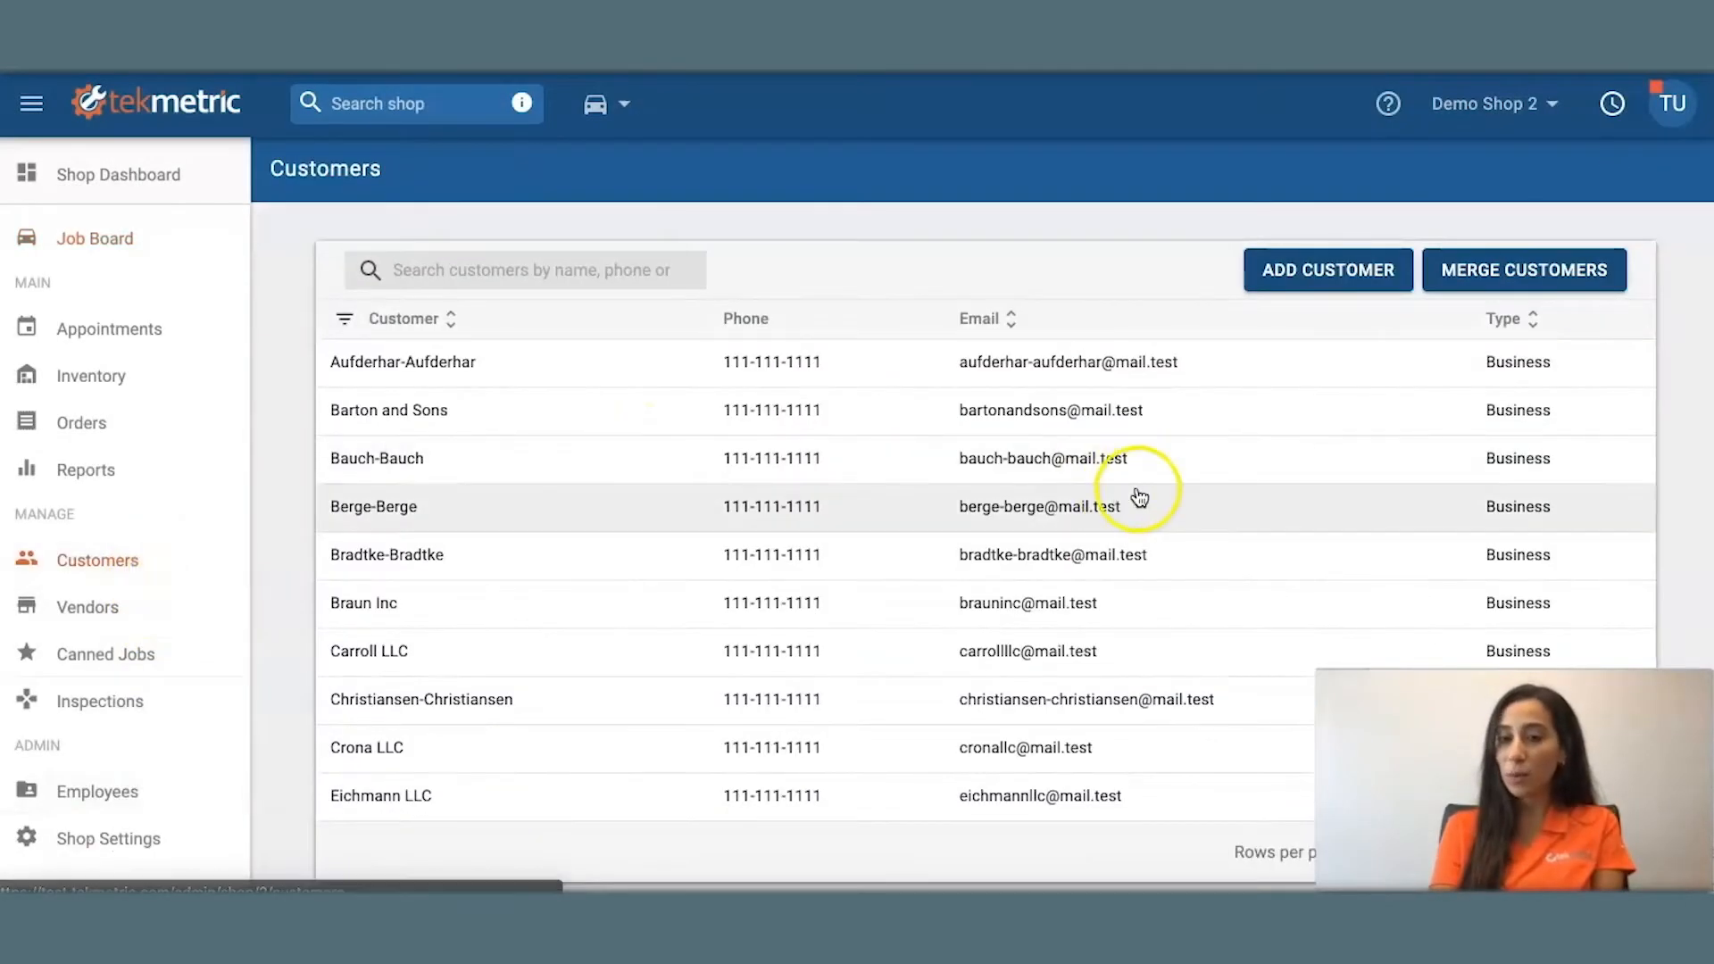
left_click(1326, 269)
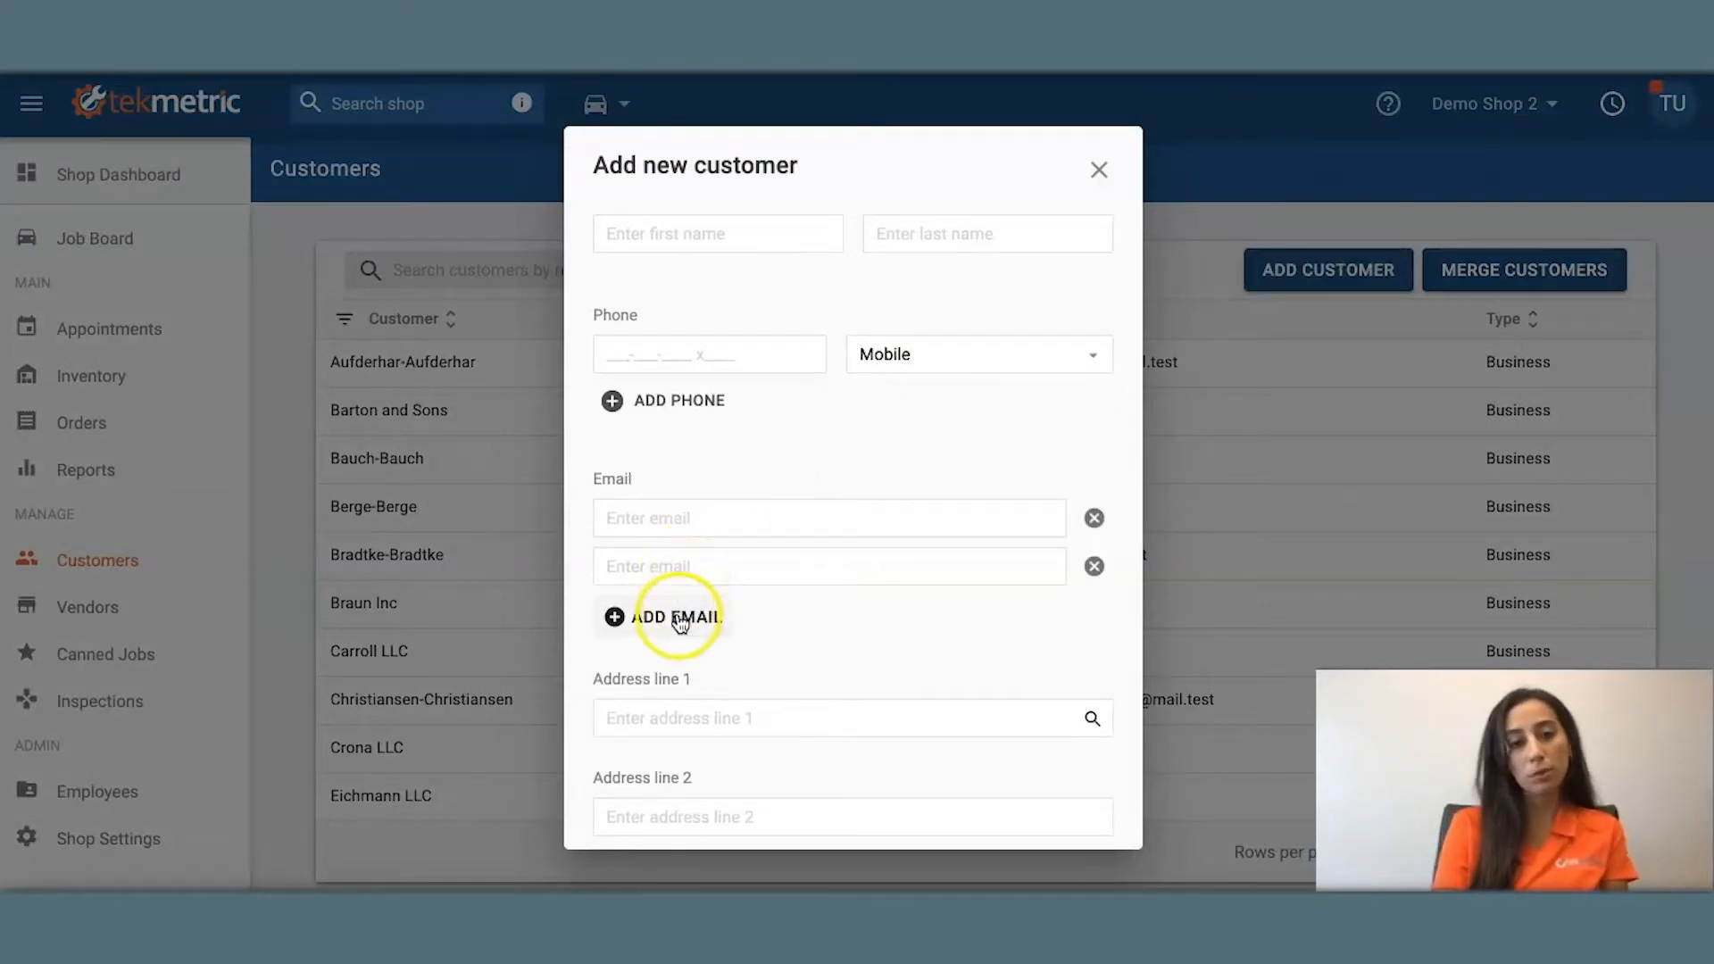
left_click(1093, 566)
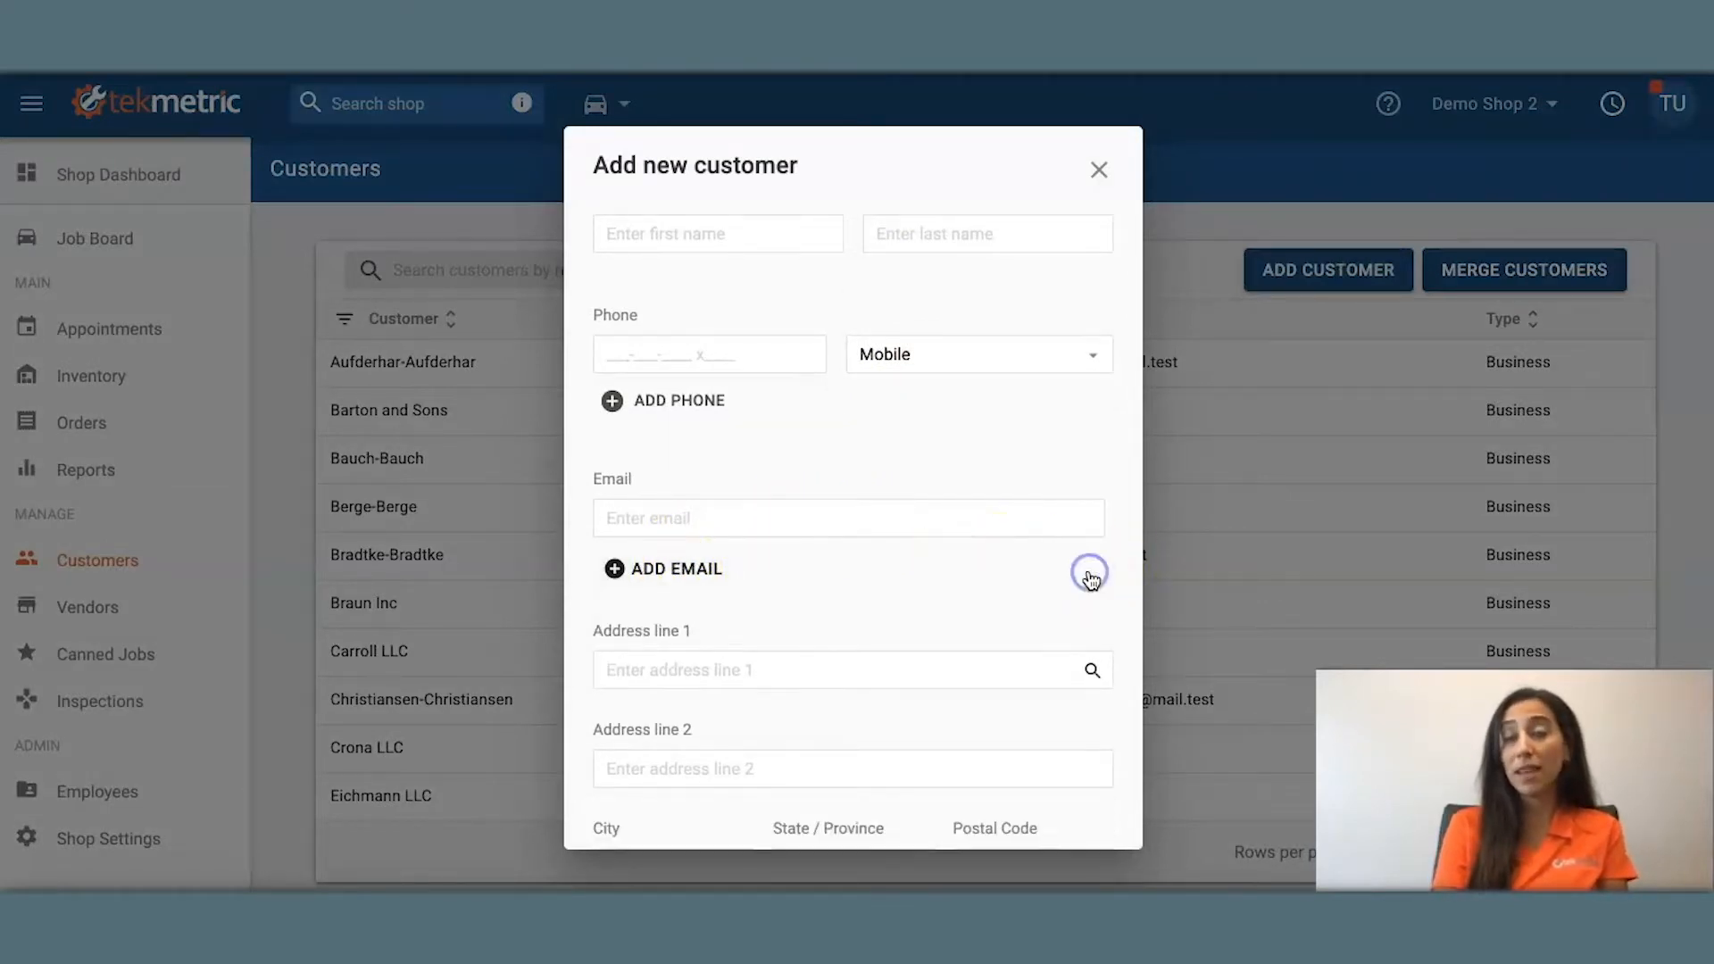
scroll("down", 3)
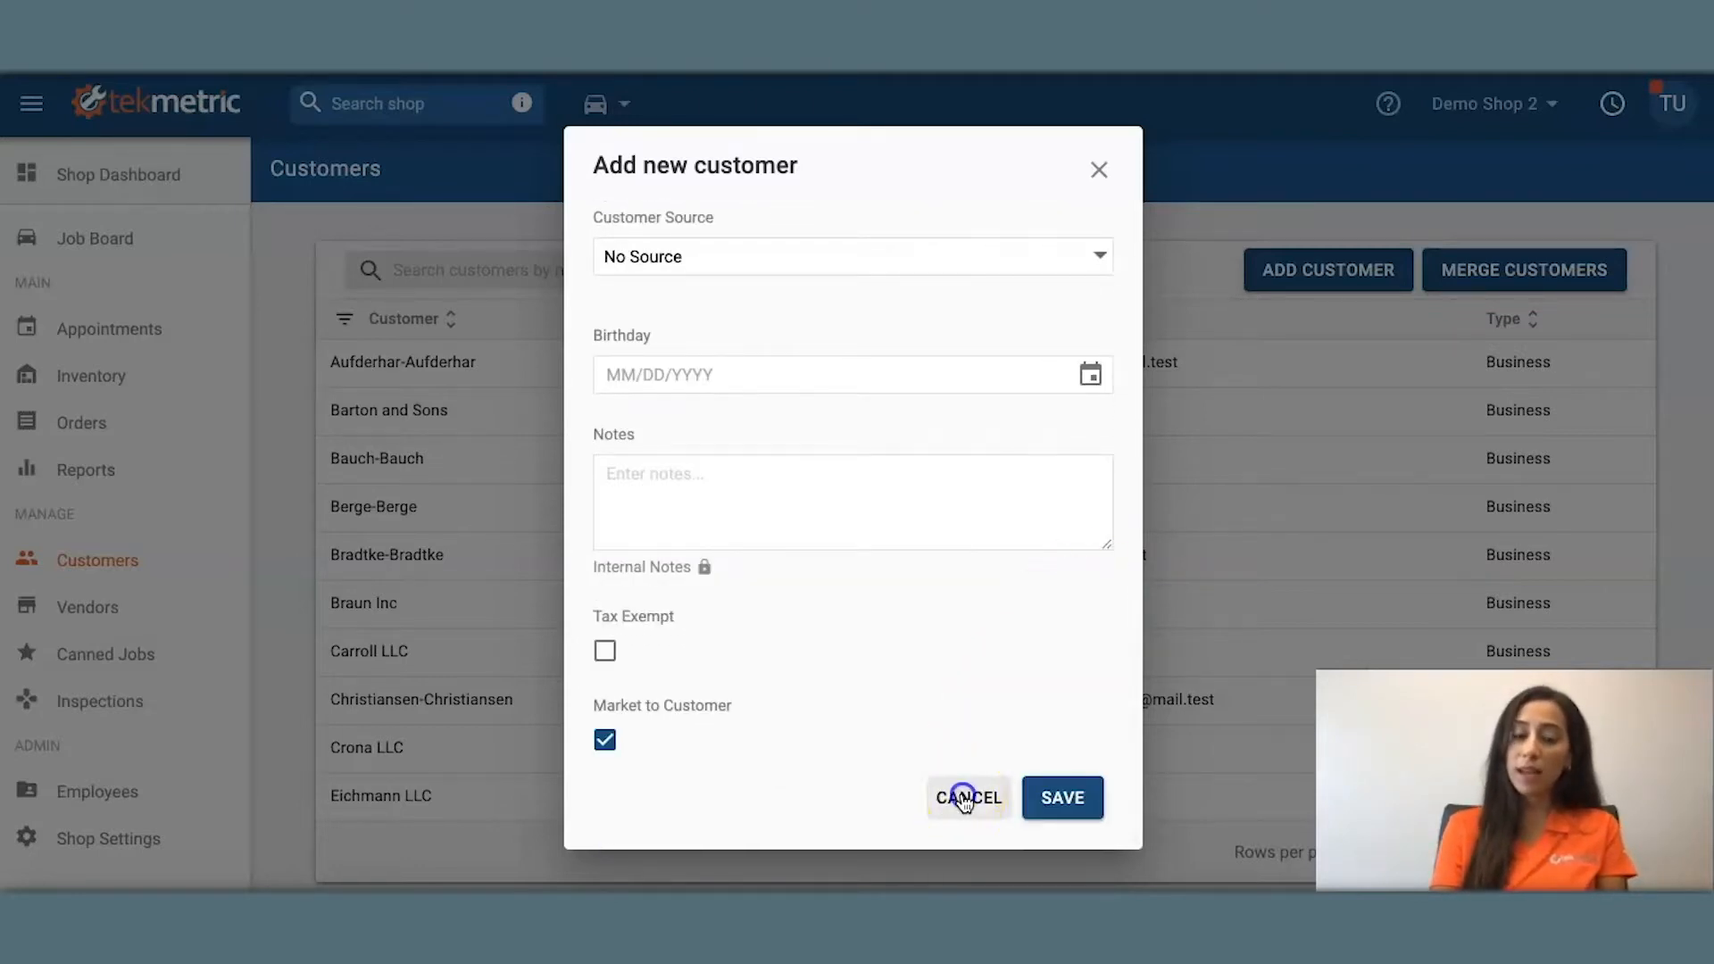
left_click(966, 796)
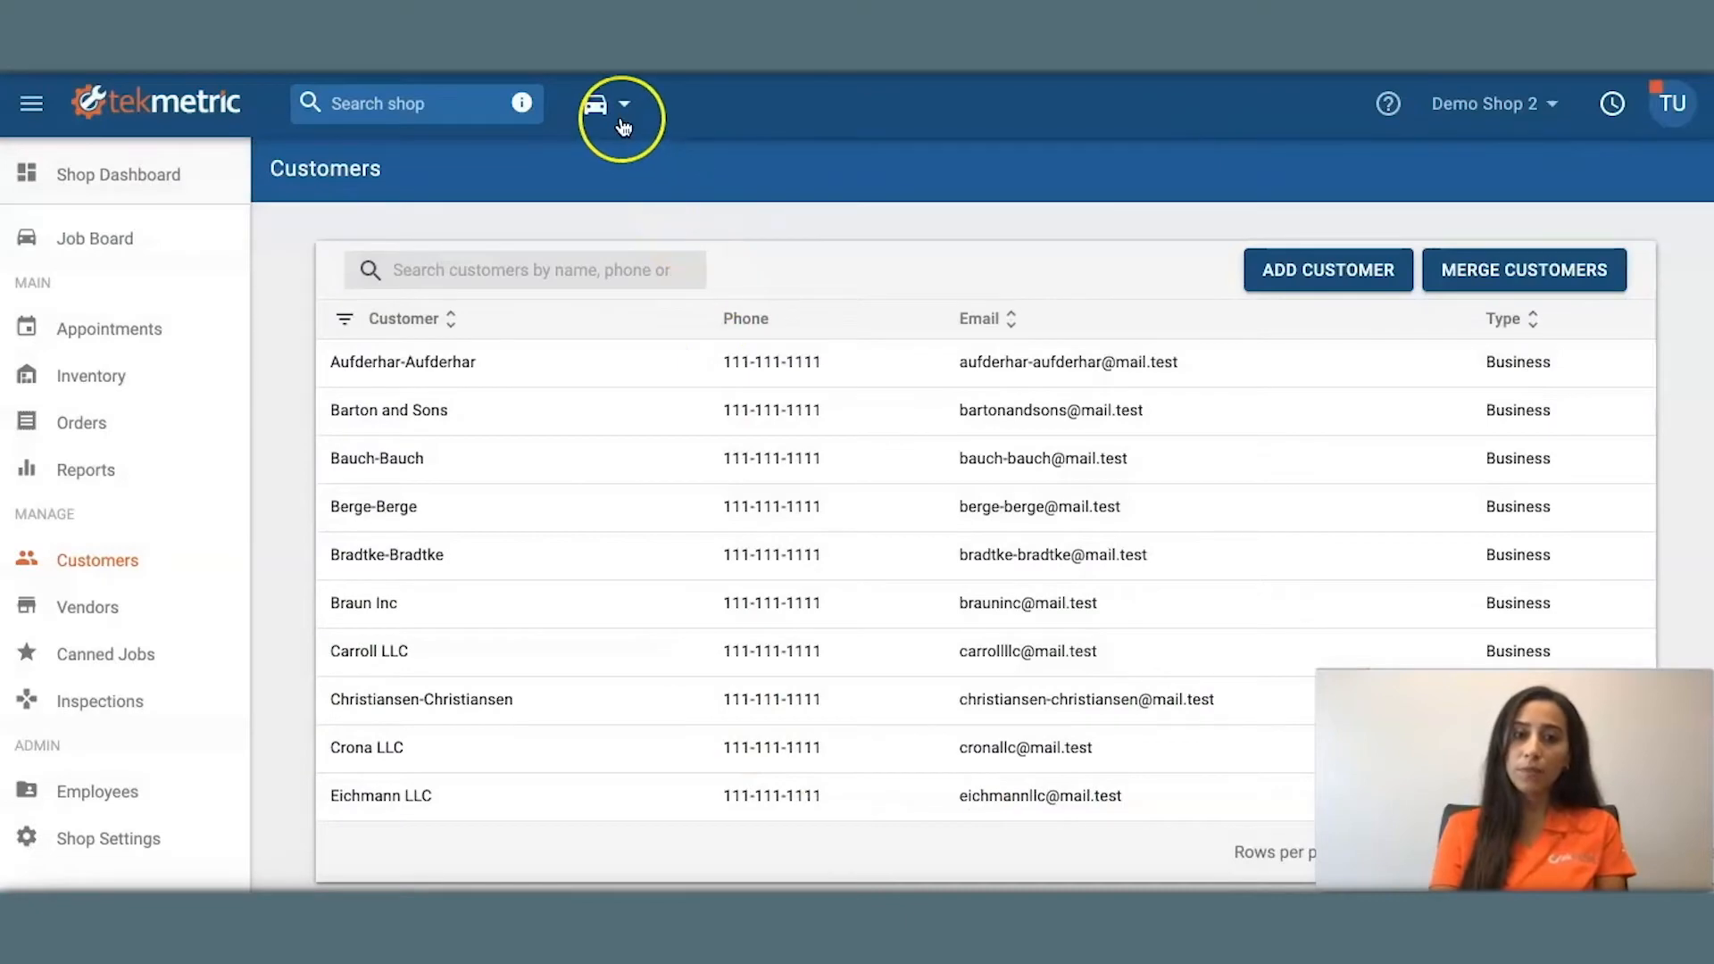
Pick RO #12218 from recent repair orders and show its Inspections
left_click(623, 104)
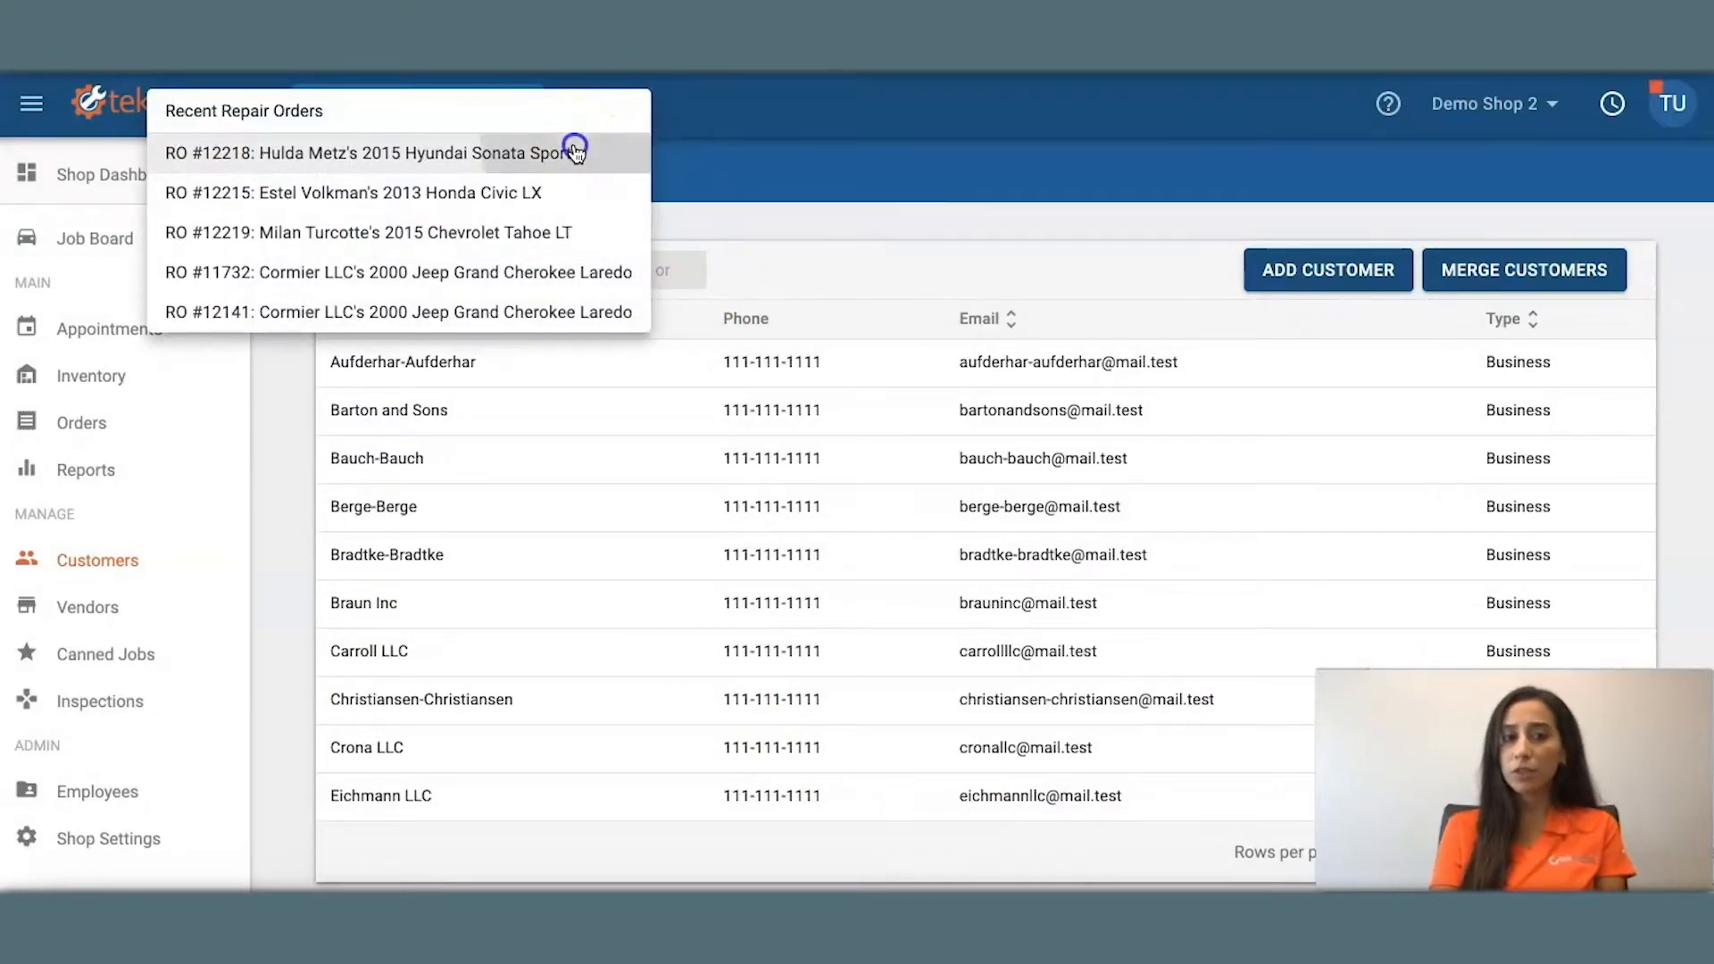
left_click(372, 151)
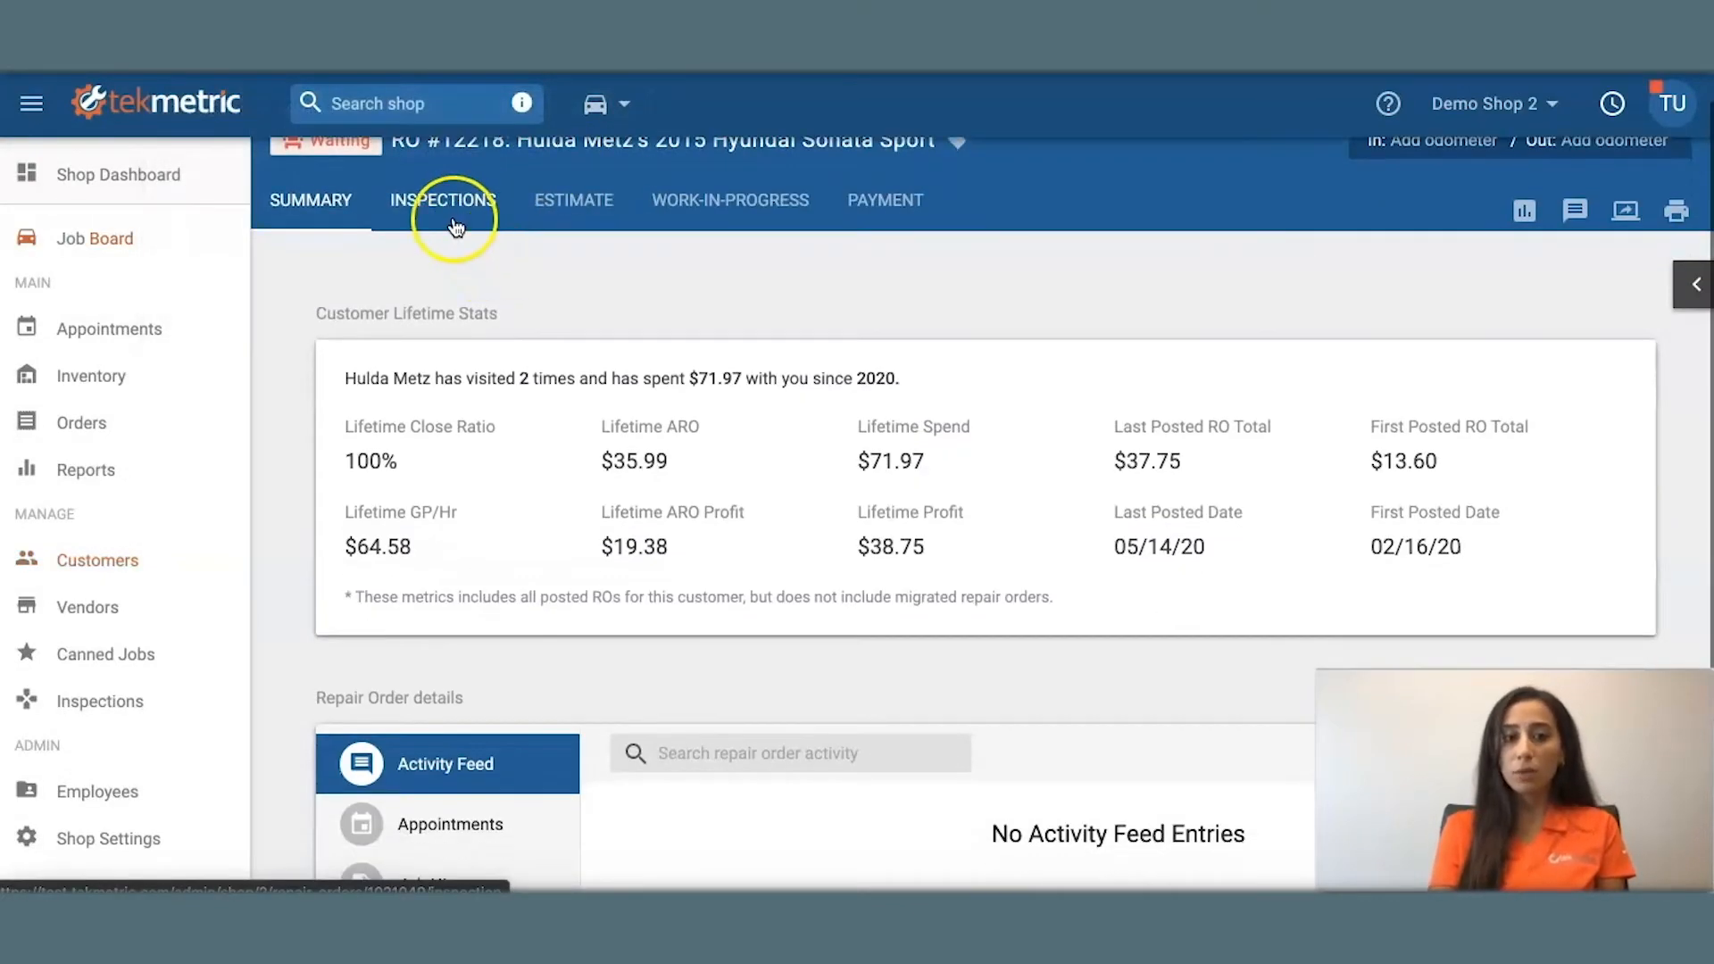
left_click(442, 200)
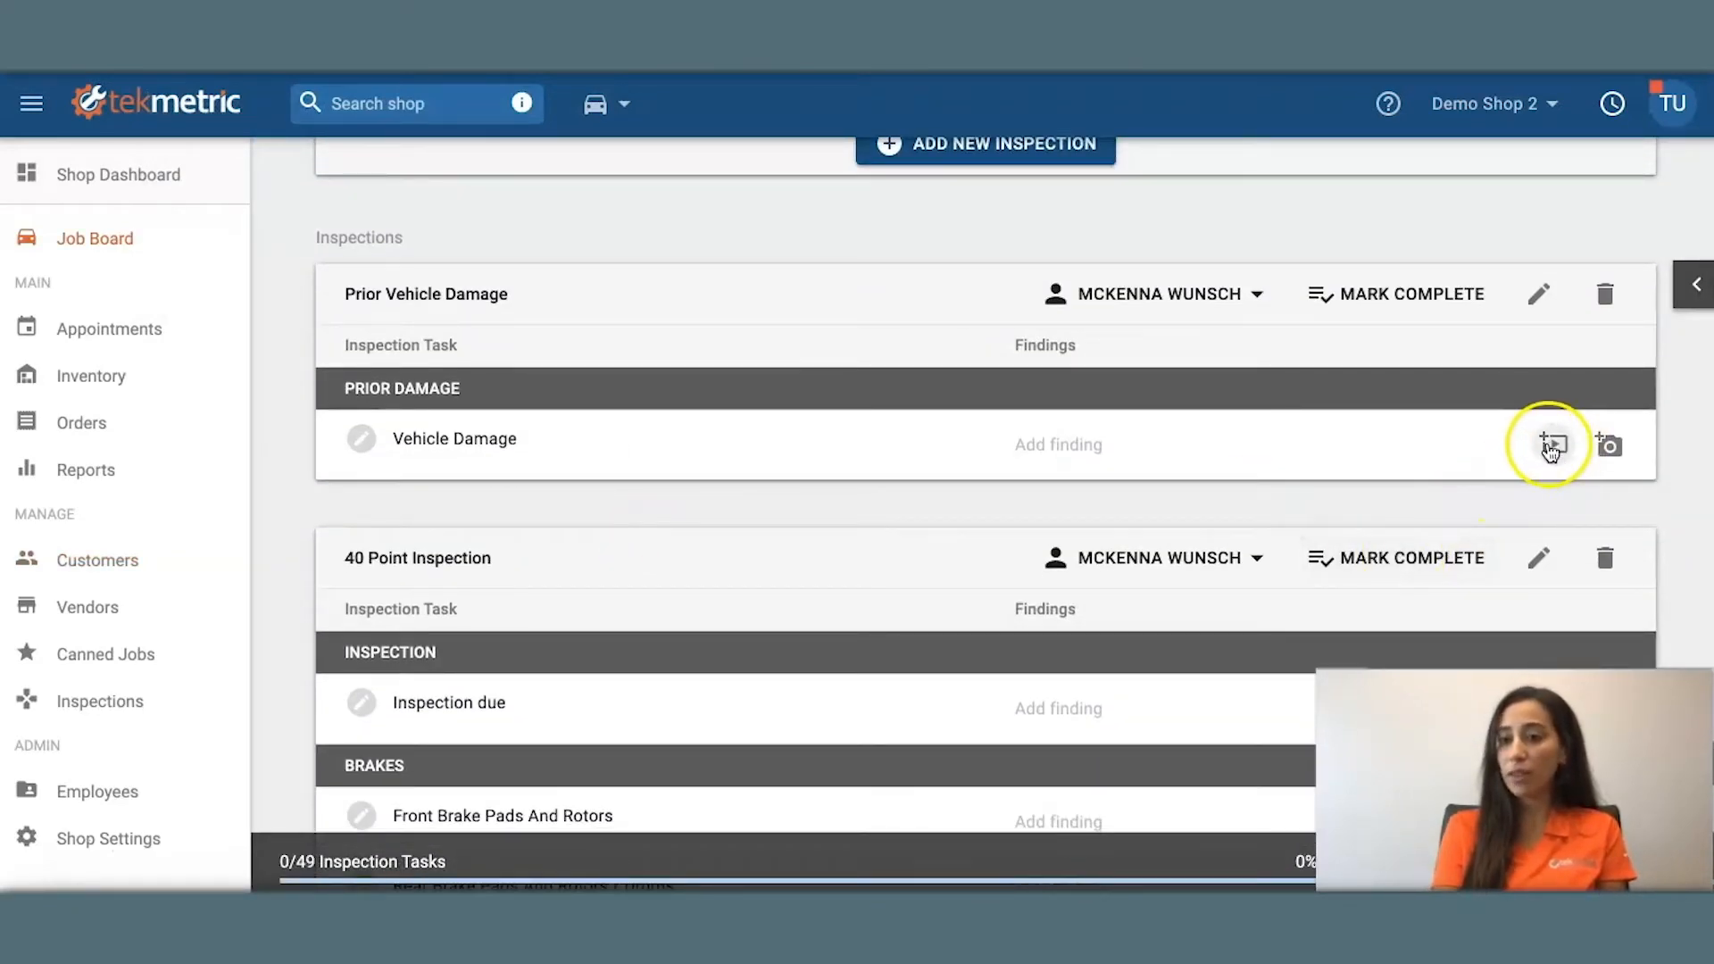
mouse_move(1609, 445)
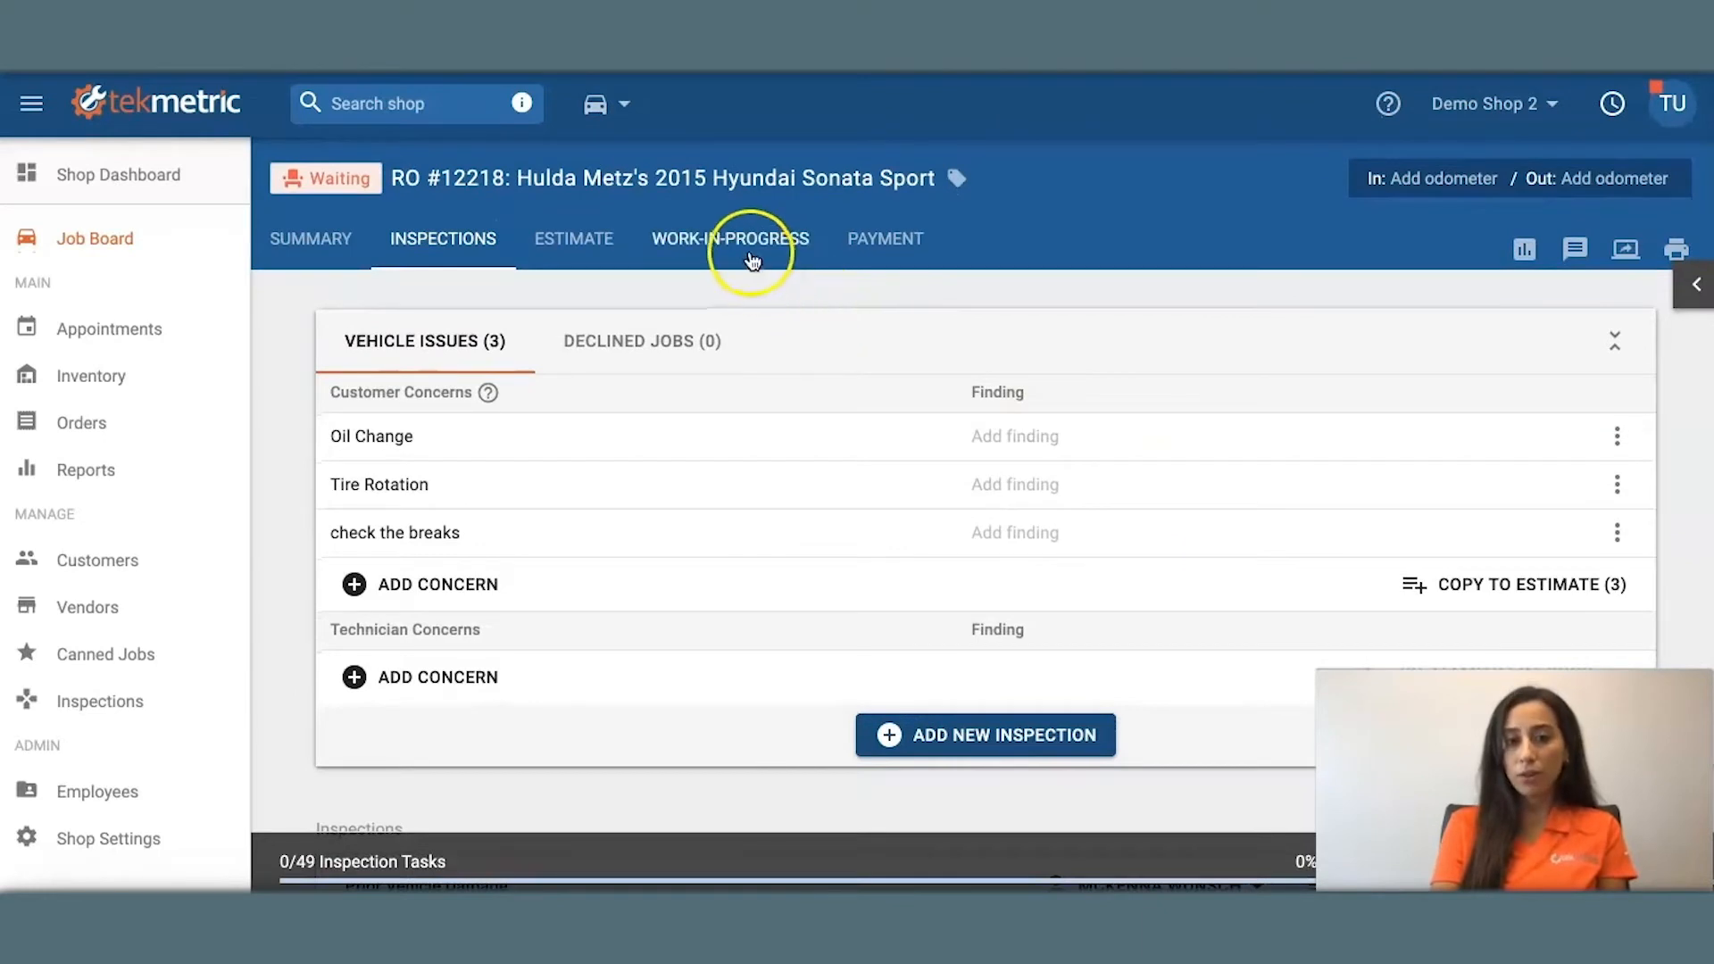
Show the Work-In-Progress jobs: Tire Rotation and Synthetic Blend Oil Change
left_click(728, 238)
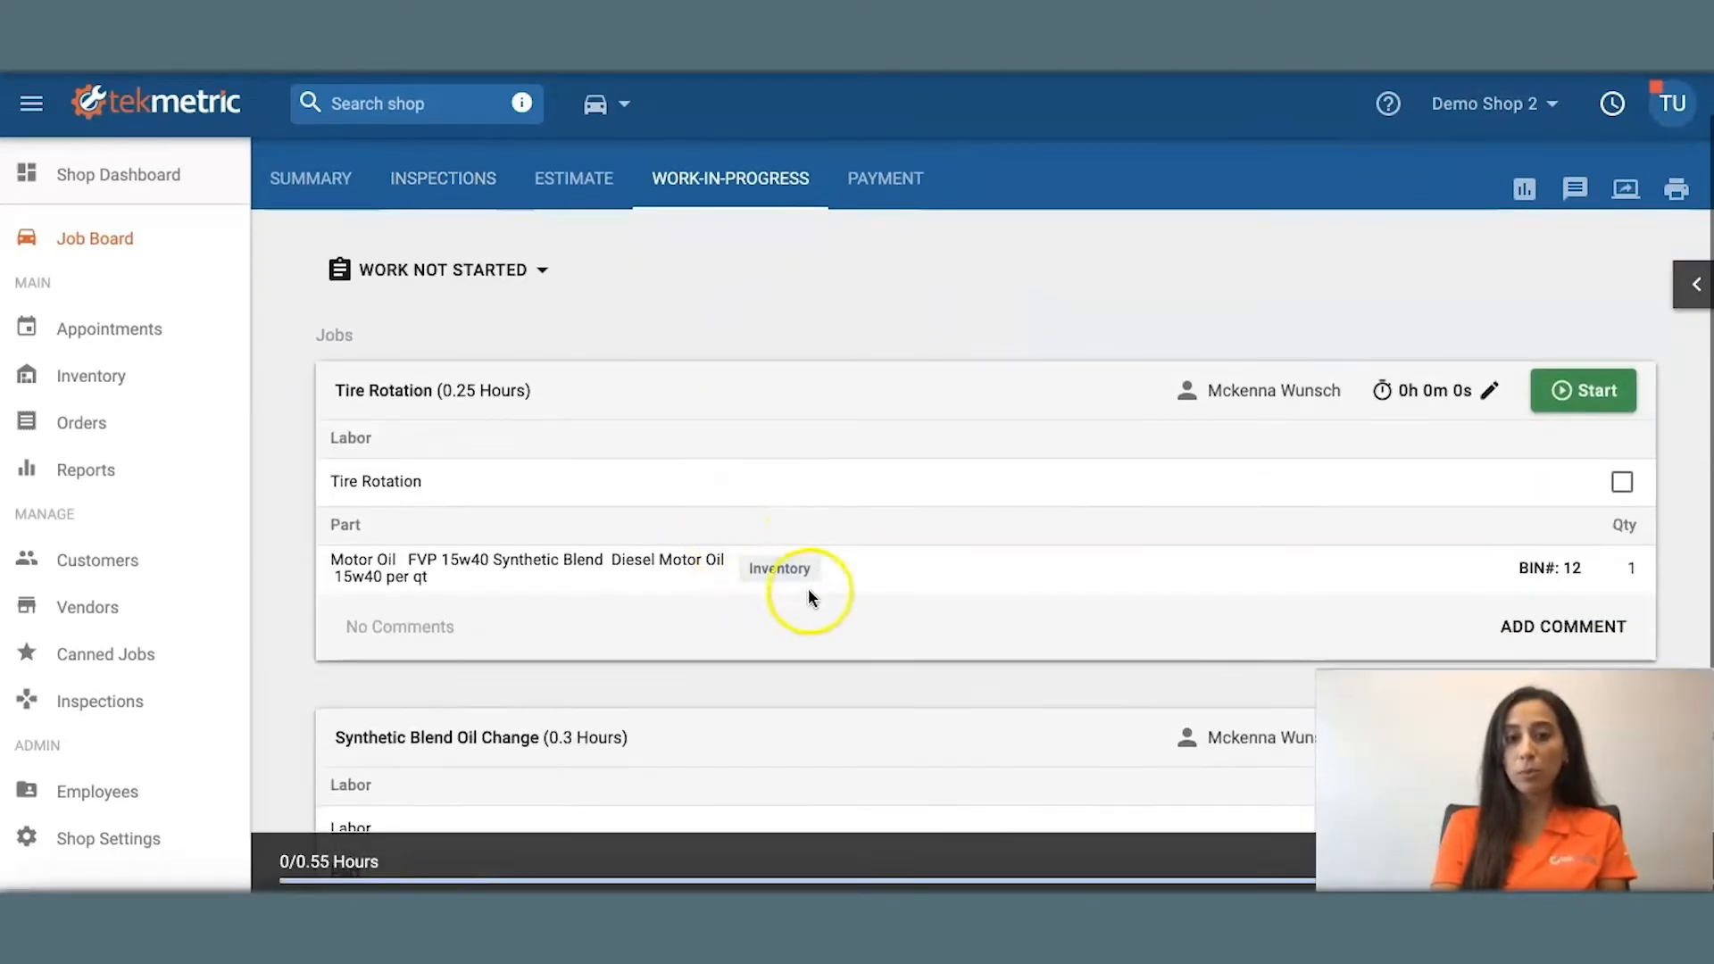
mouse_move(771, 597)
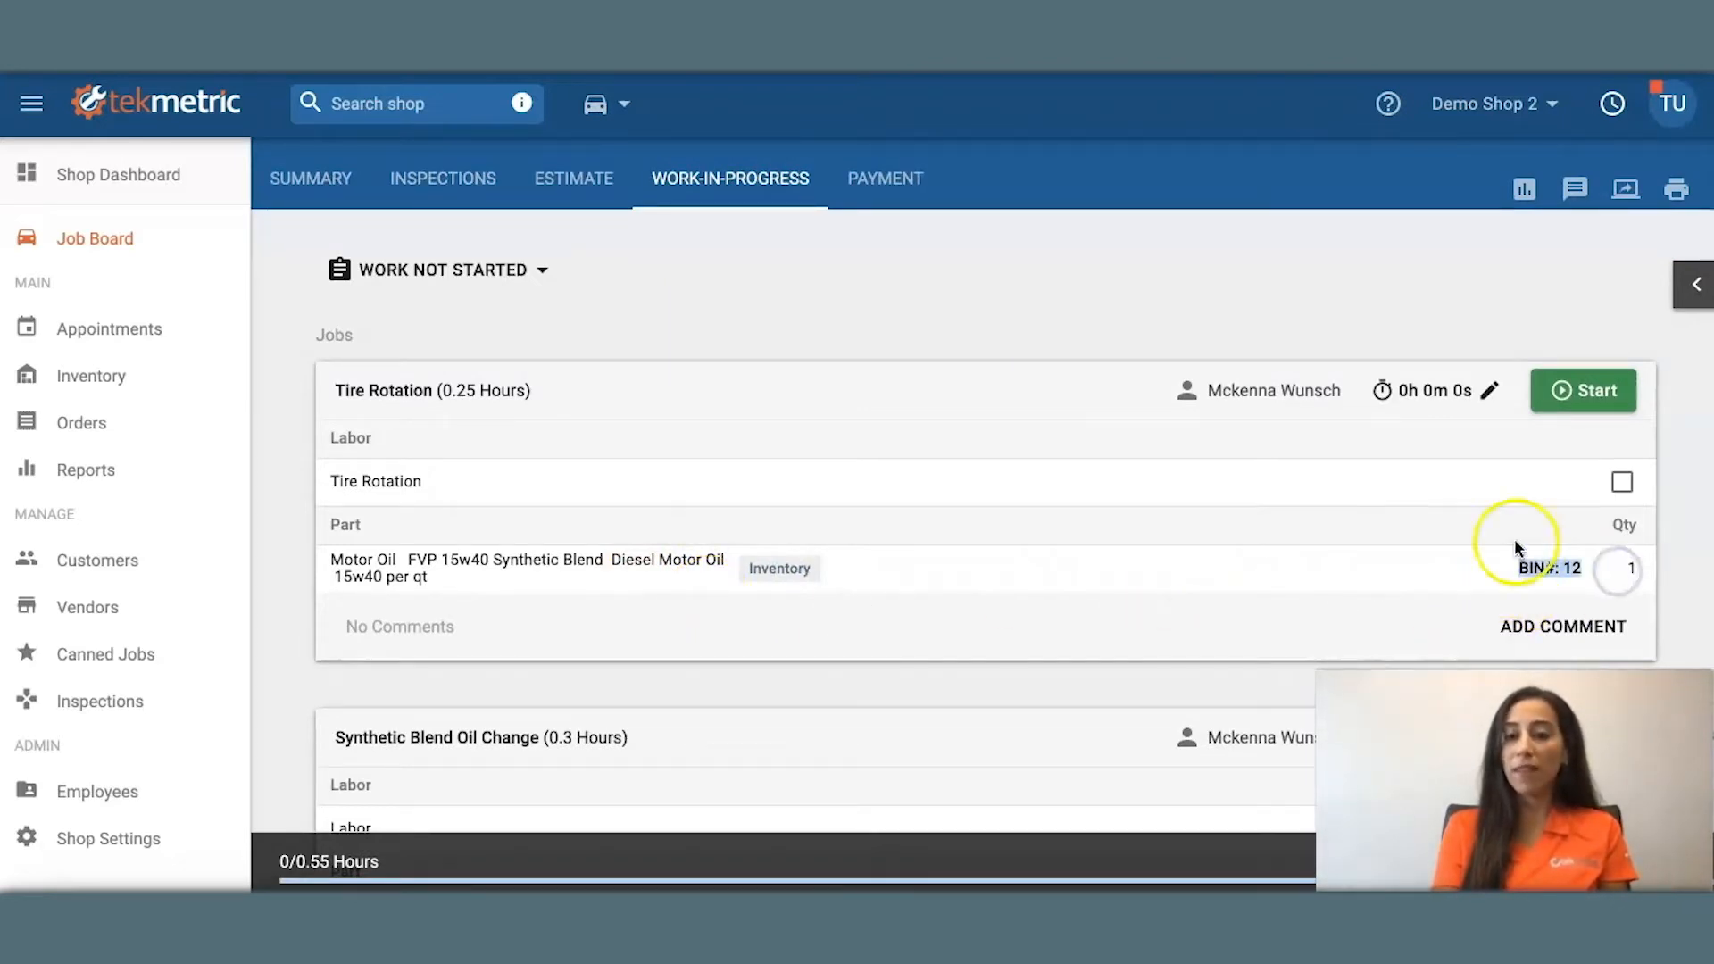
mouse_move(1507, 543)
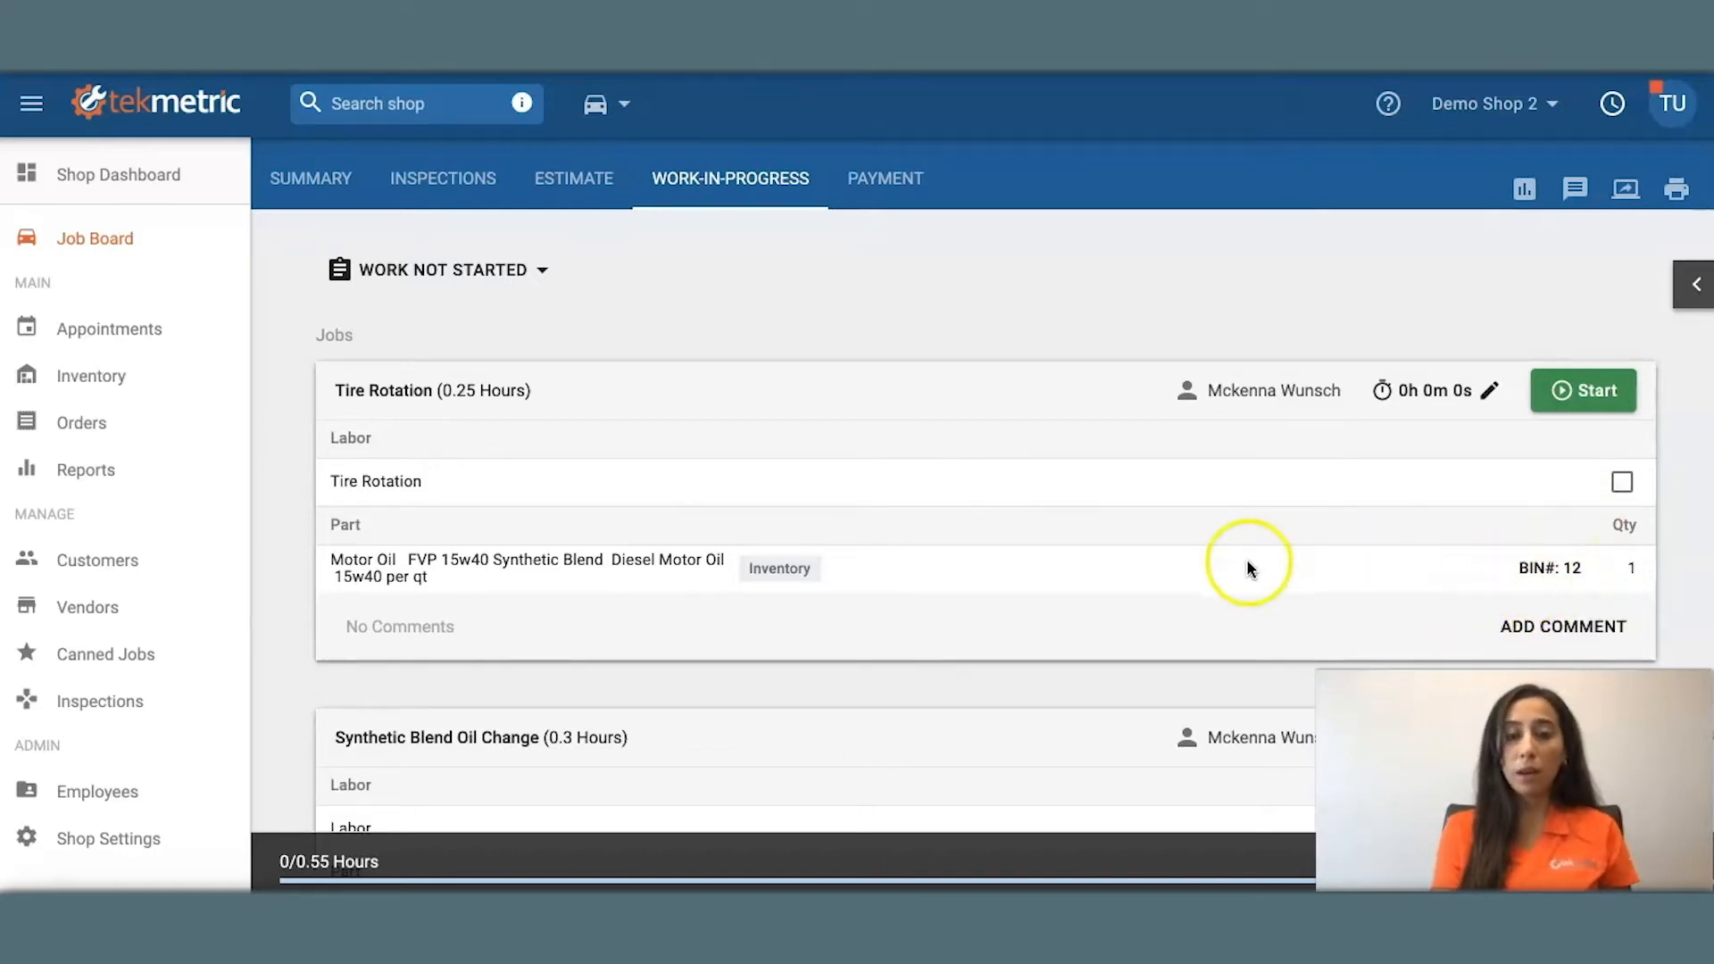
mouse_move(1169, 559)
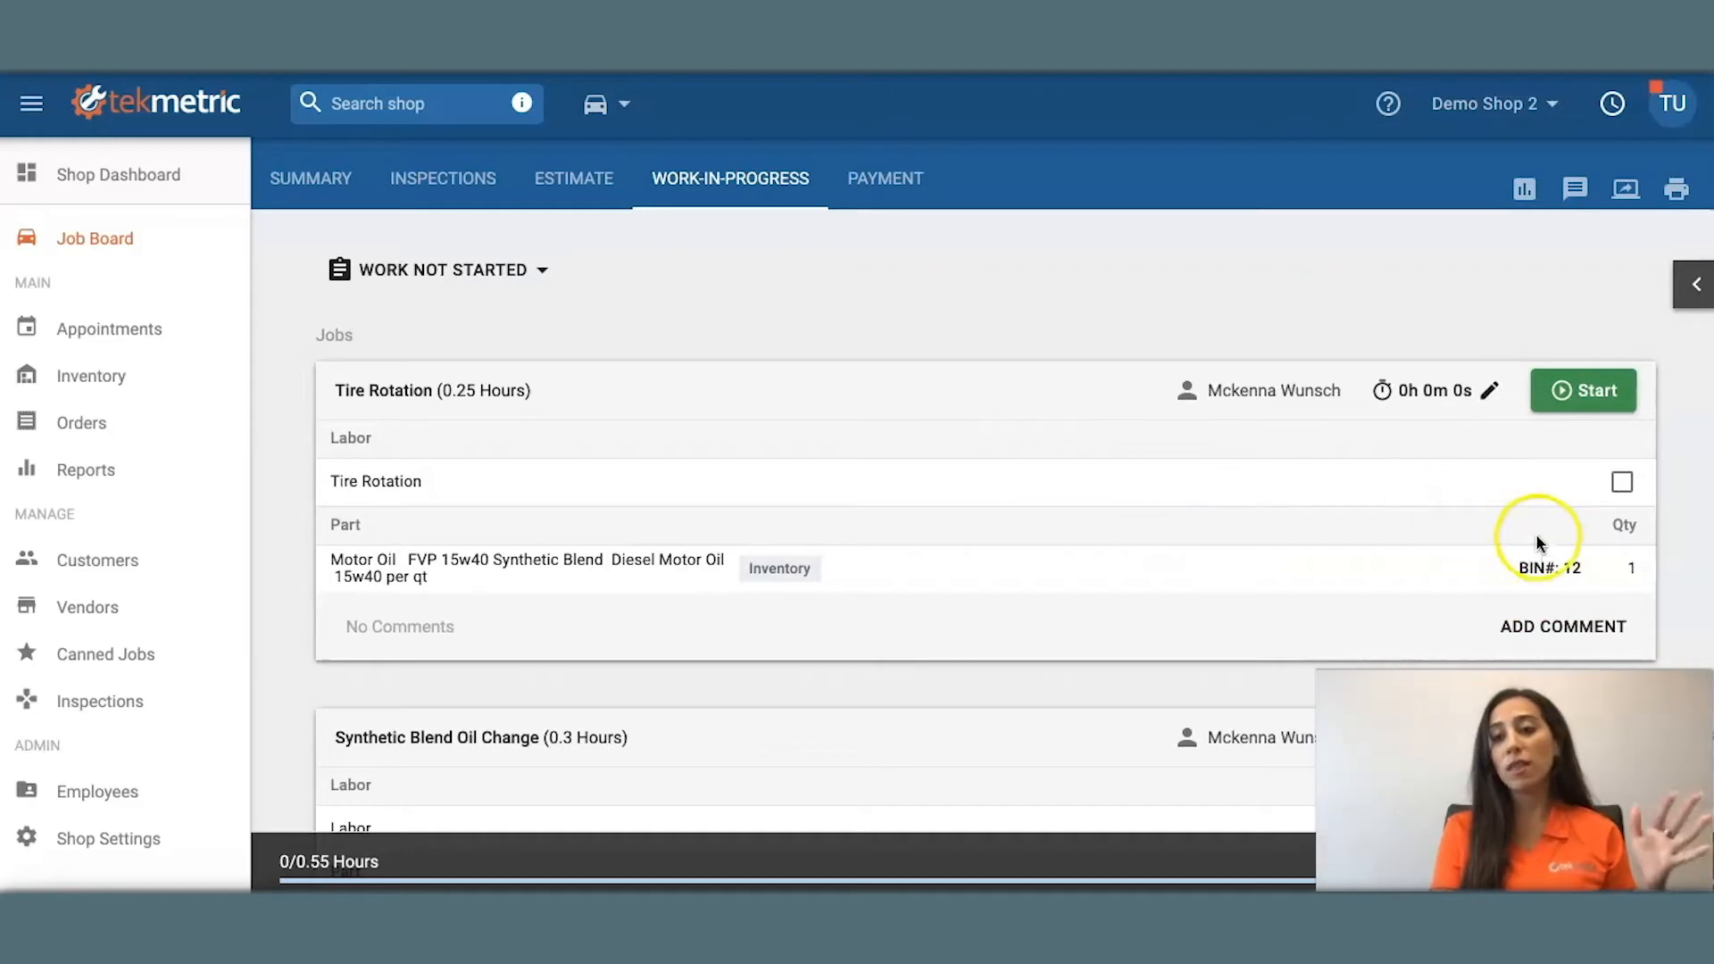
mouse_move(1419, 577)
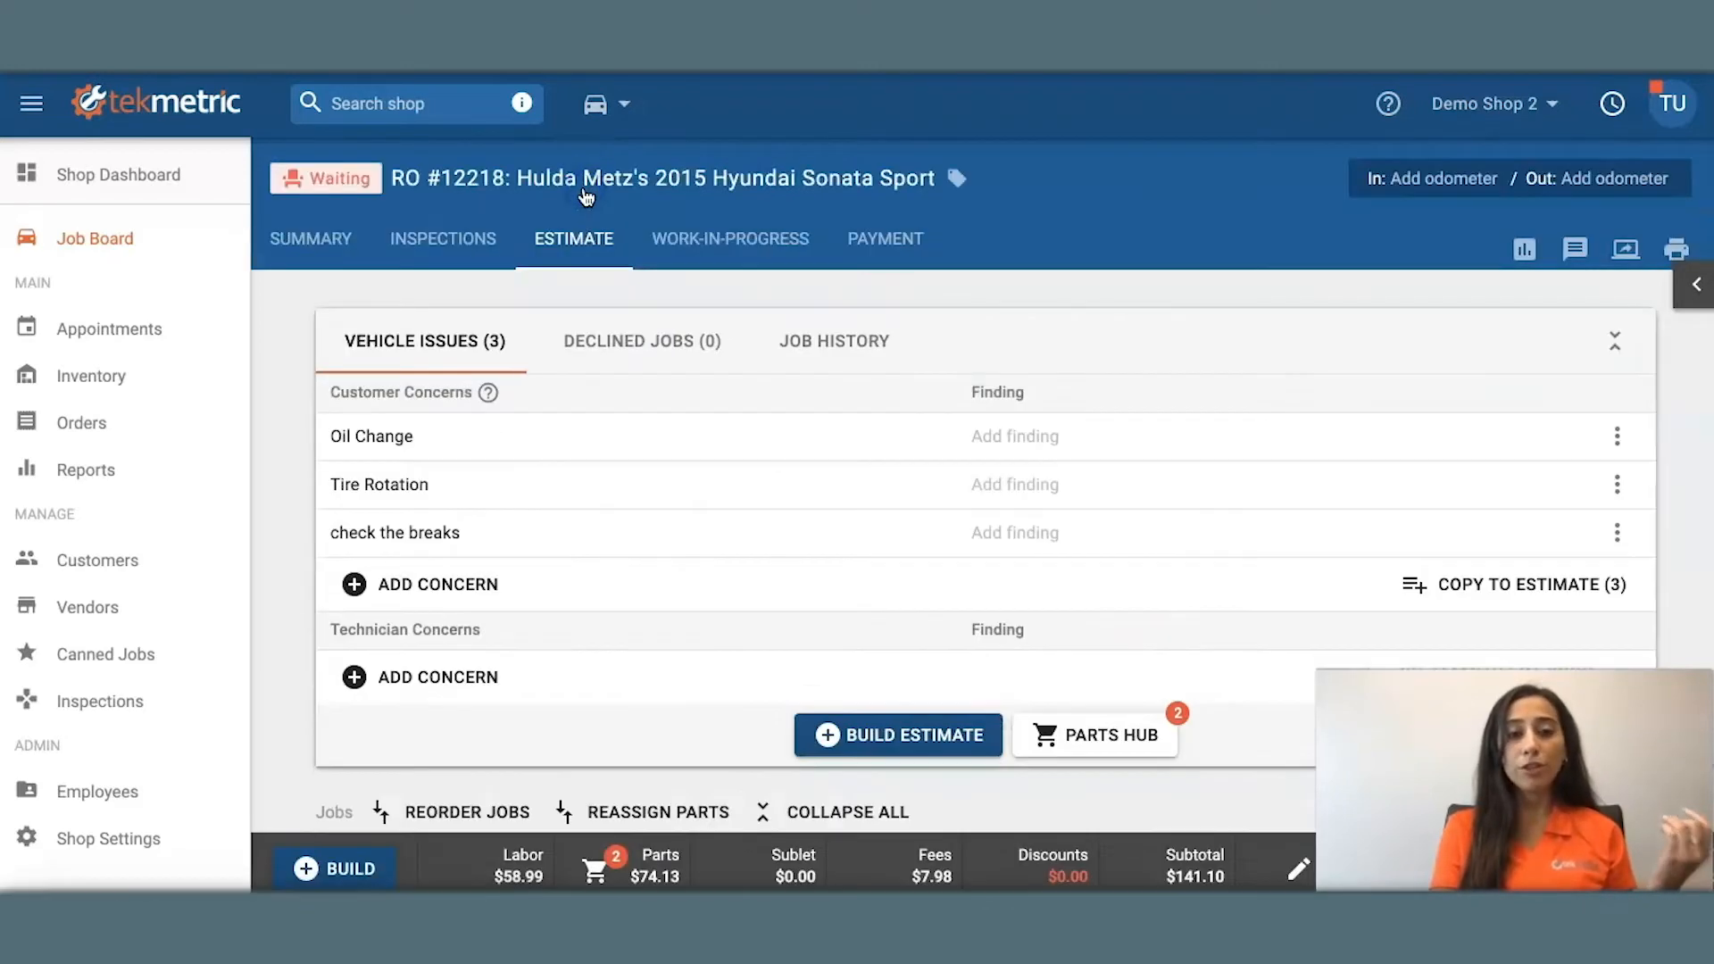
Show the estimate's Job History and check the Category filter without applying it
left_click(834, 339)
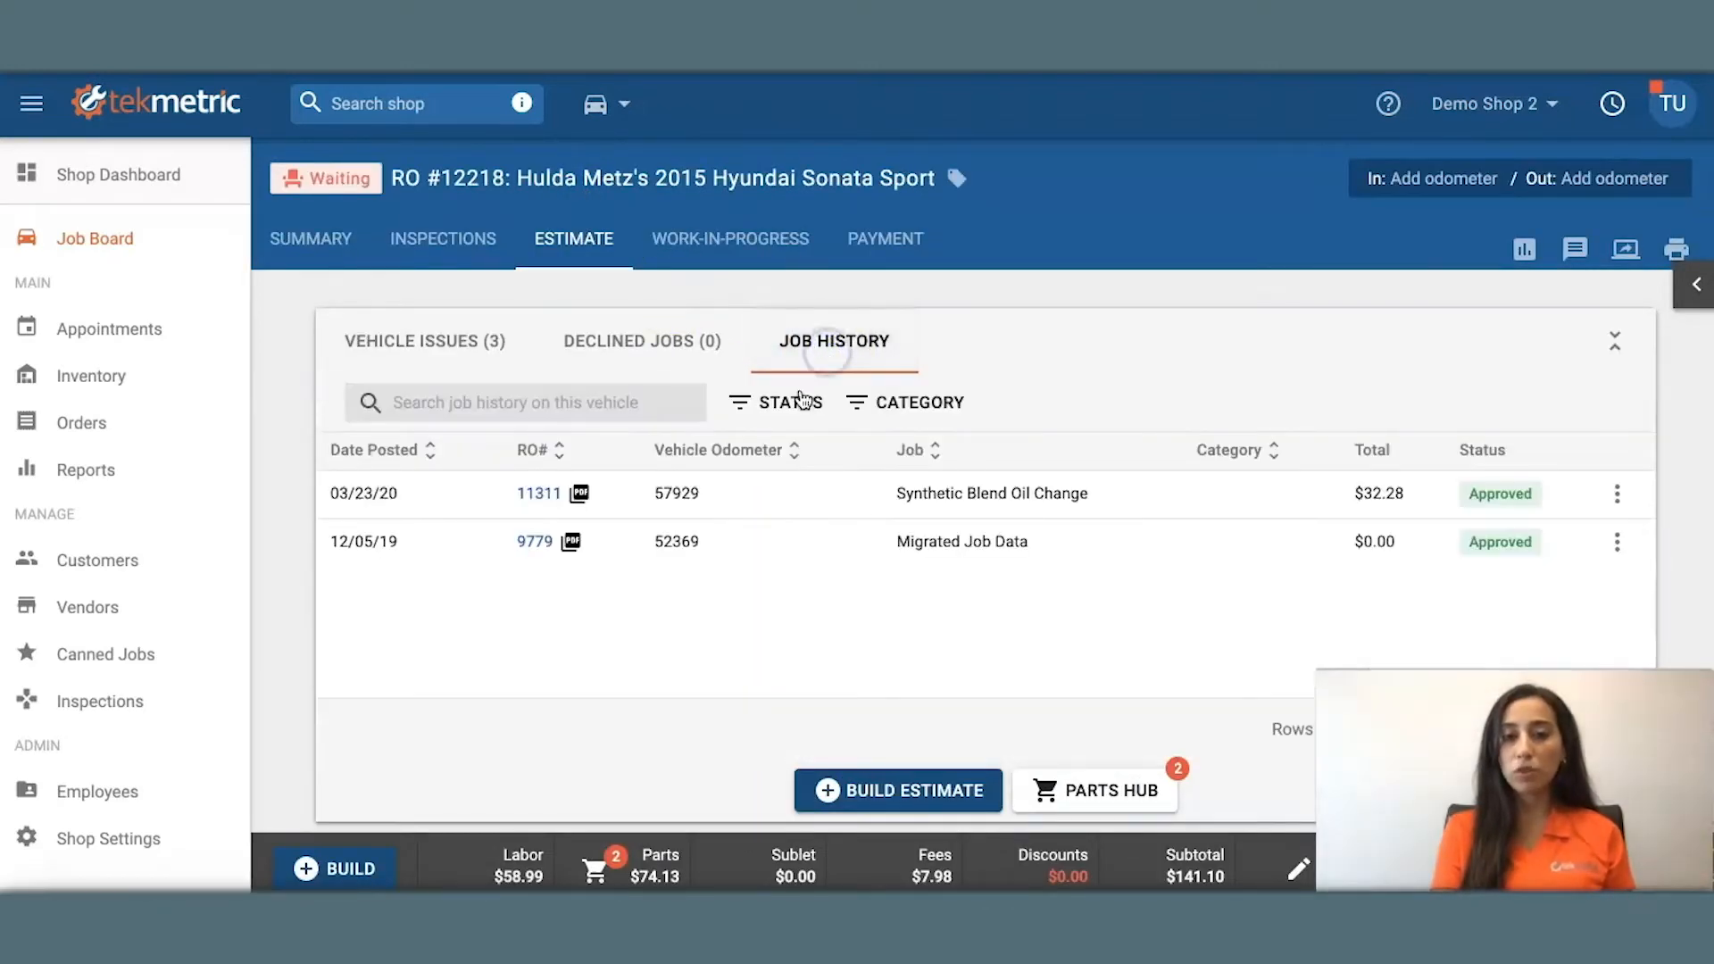
left_click(918, 402)
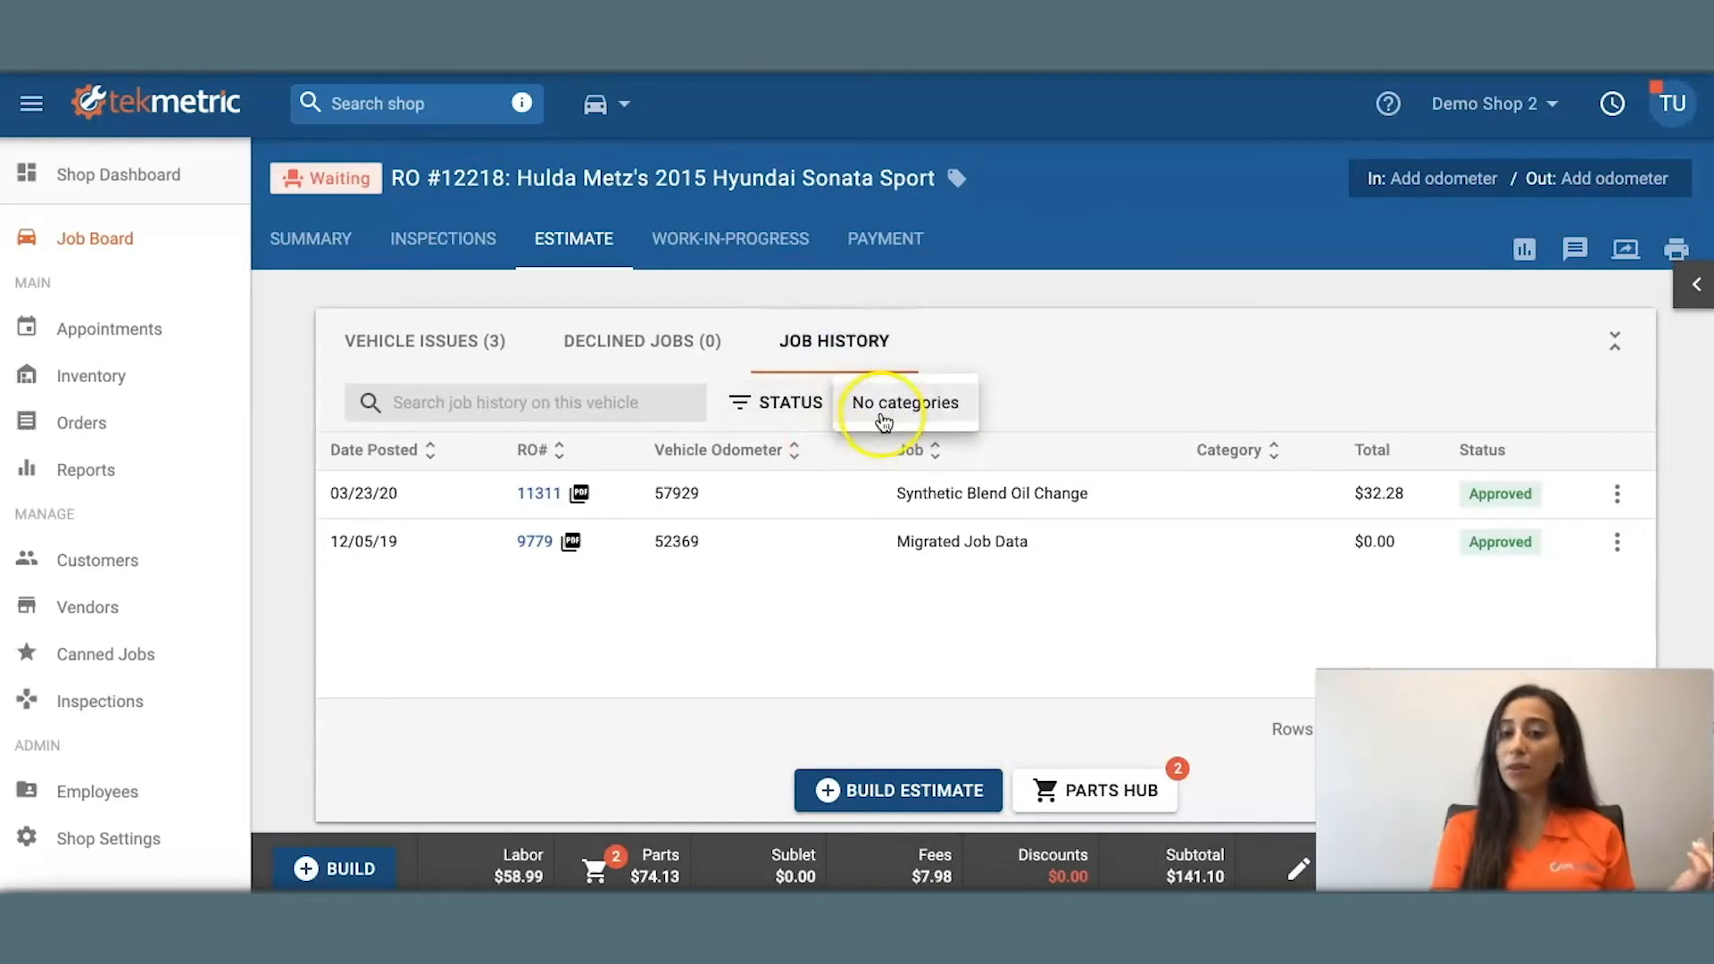
left_click(905, 402)
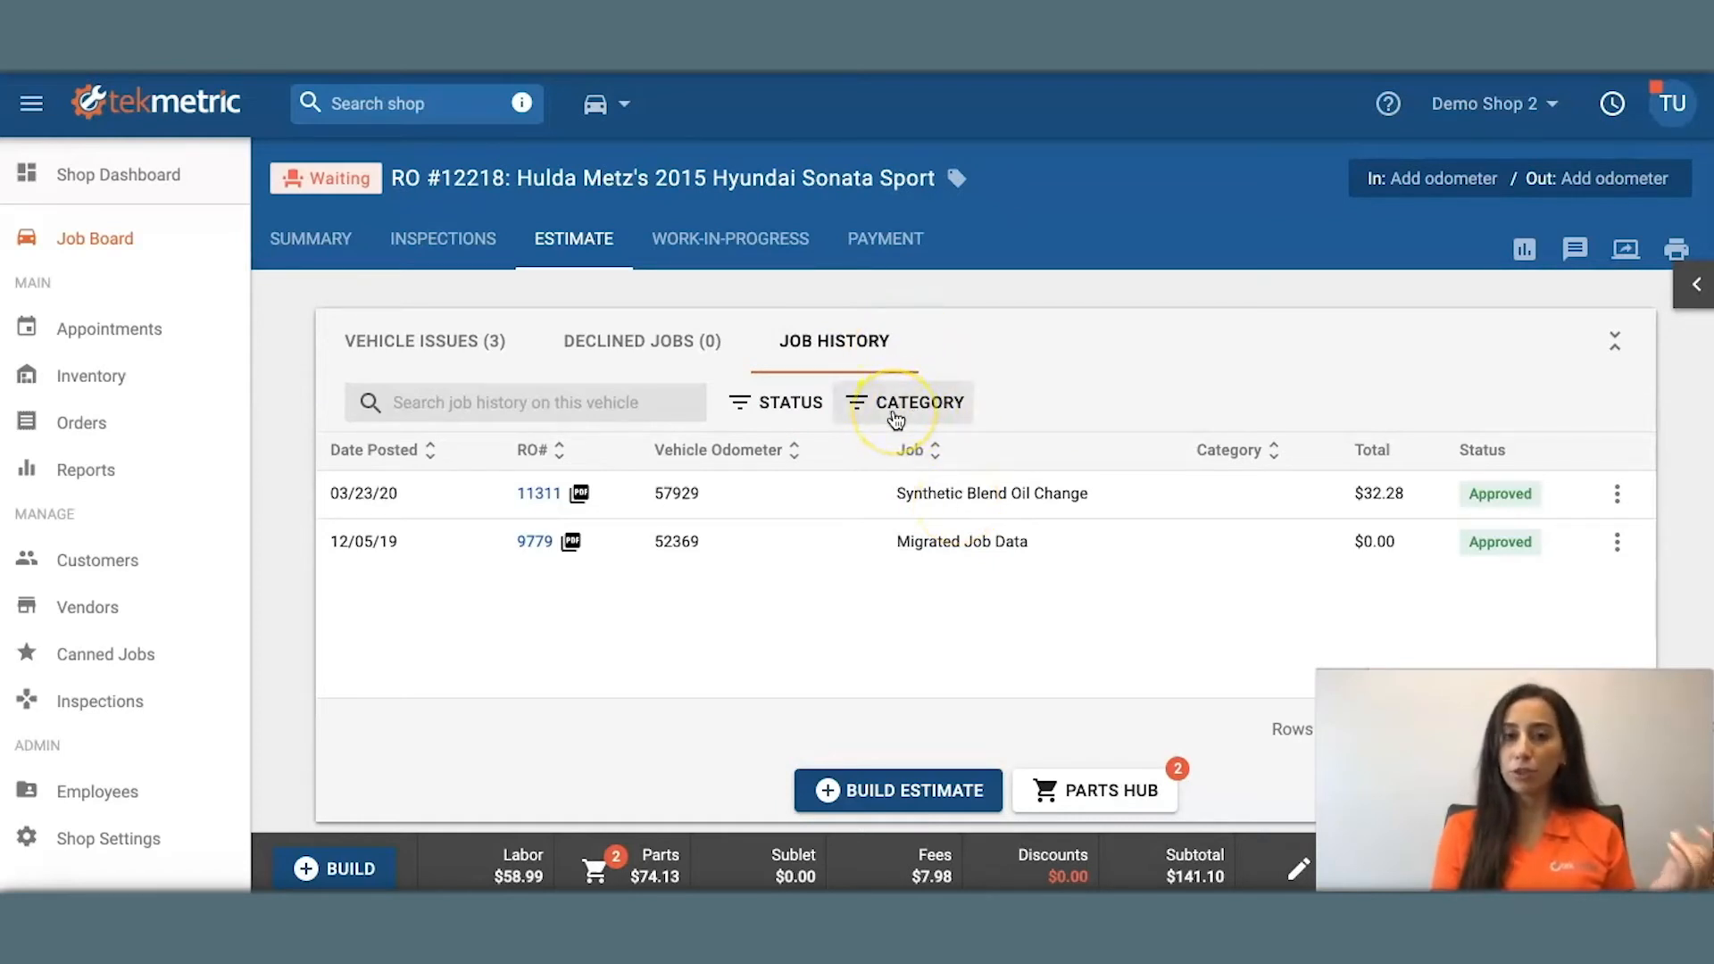
mouse_move(318, 378)
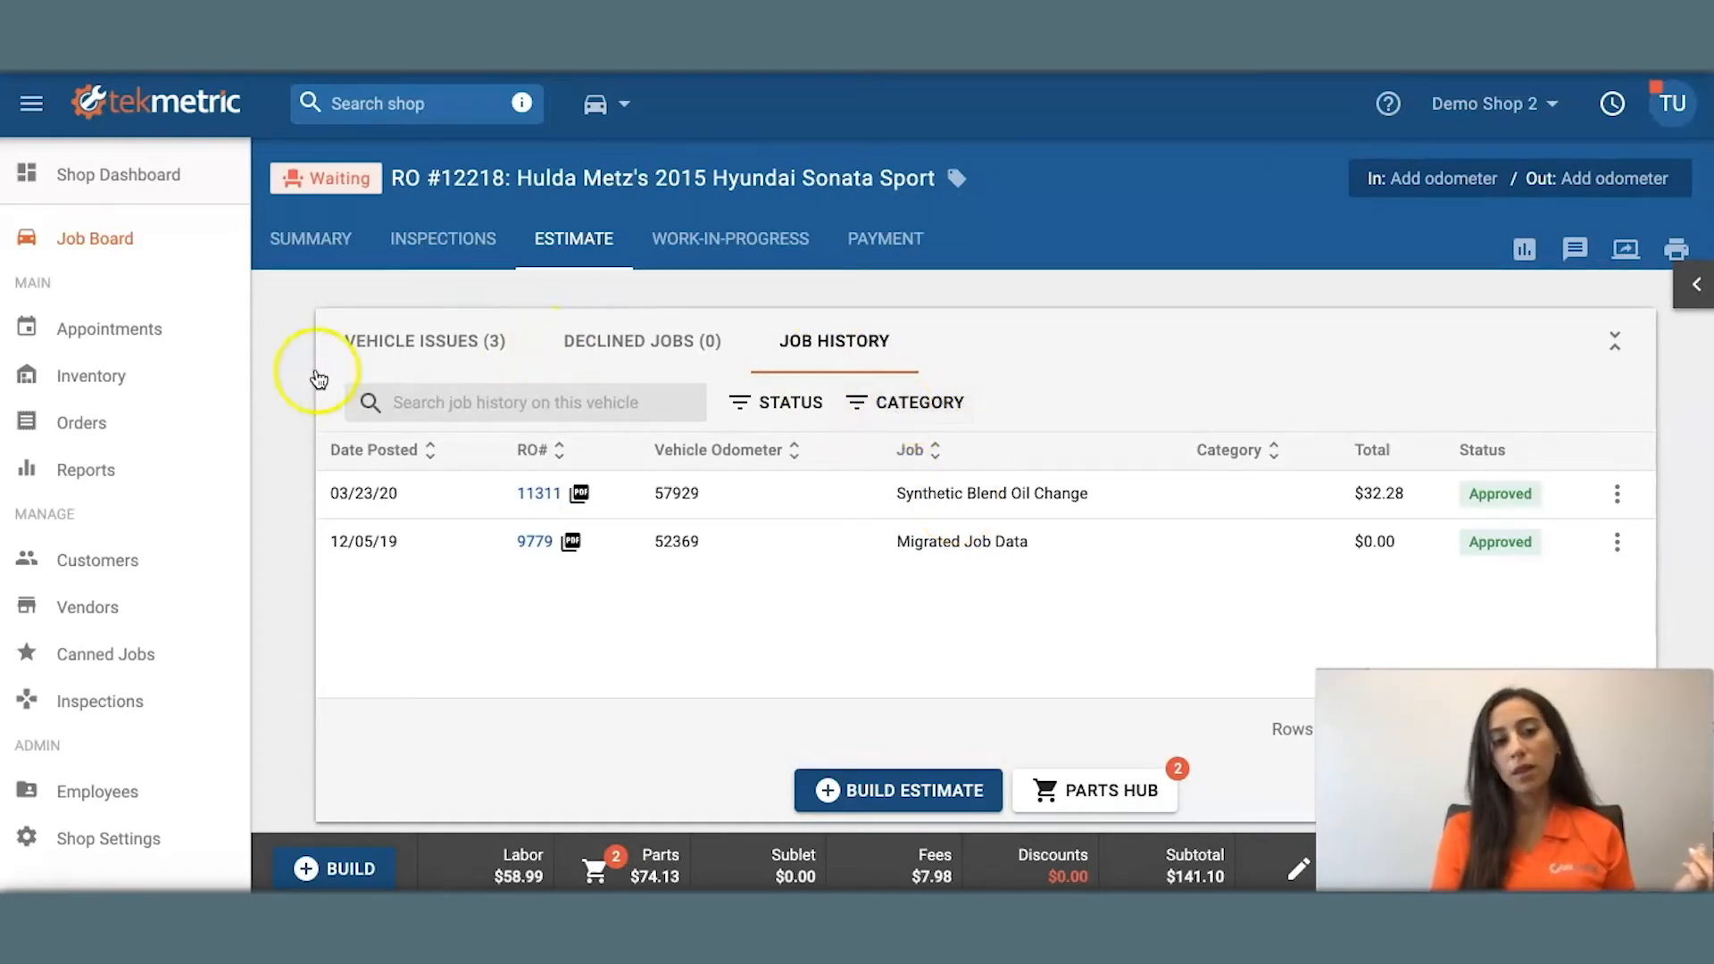
From Reports, show the Payment Details report of posted payments by method
left_click(84, 469)
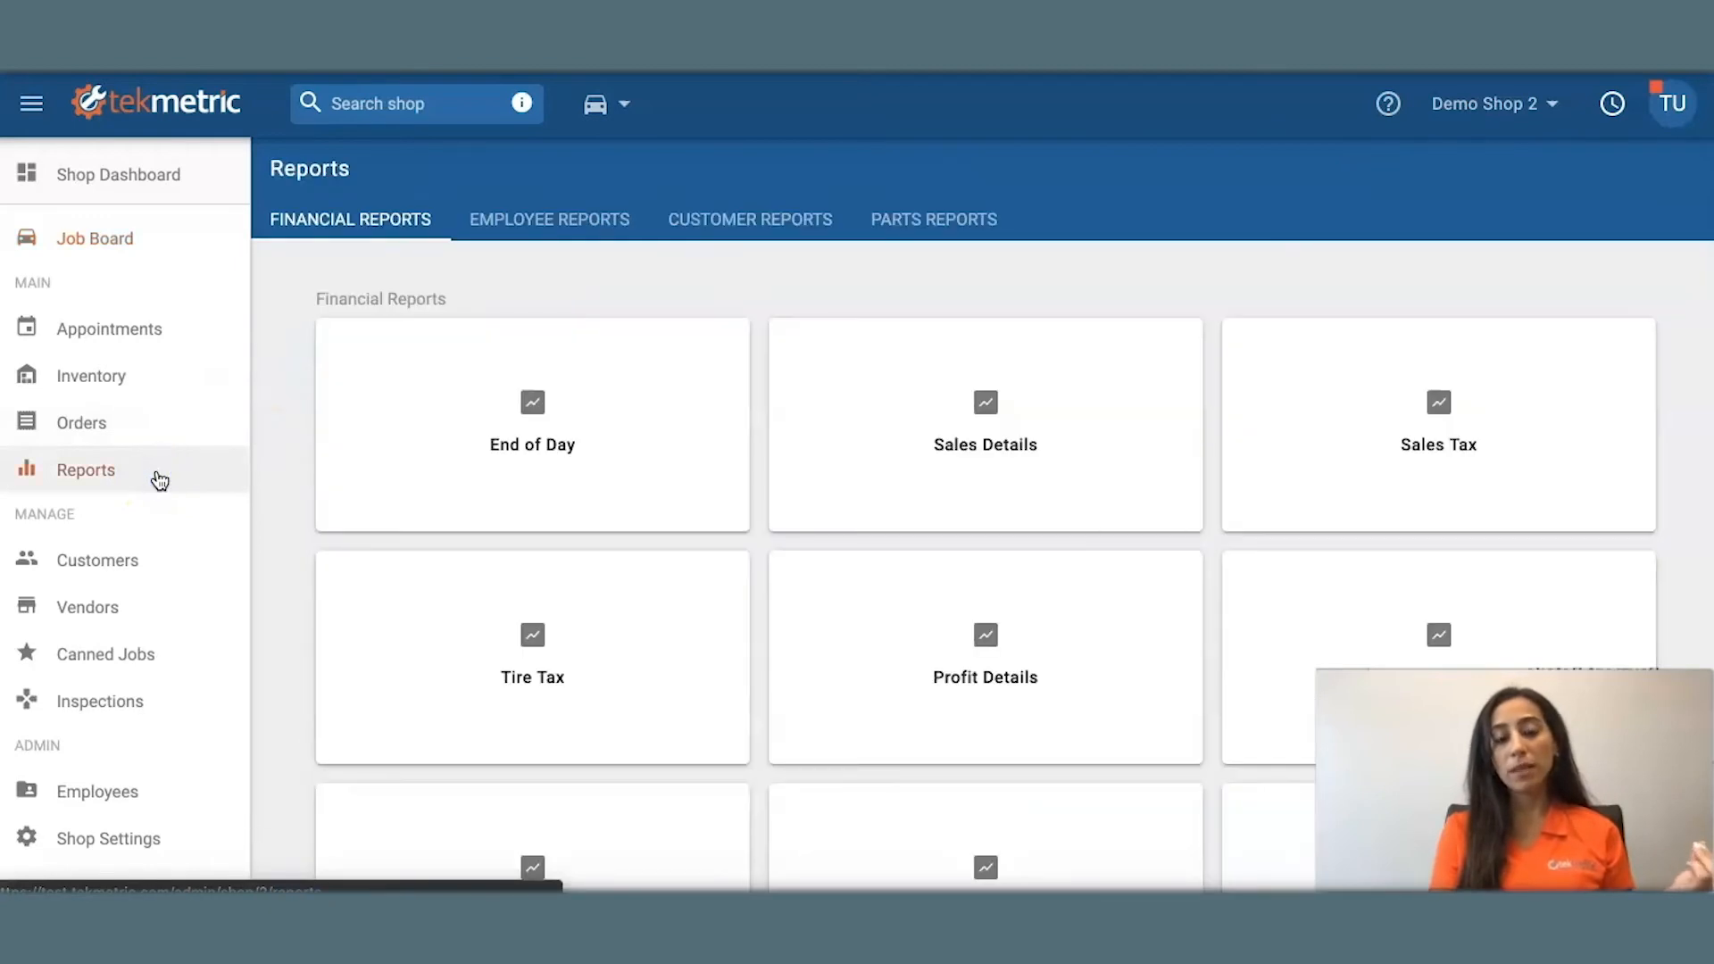
left_click(982, 451)
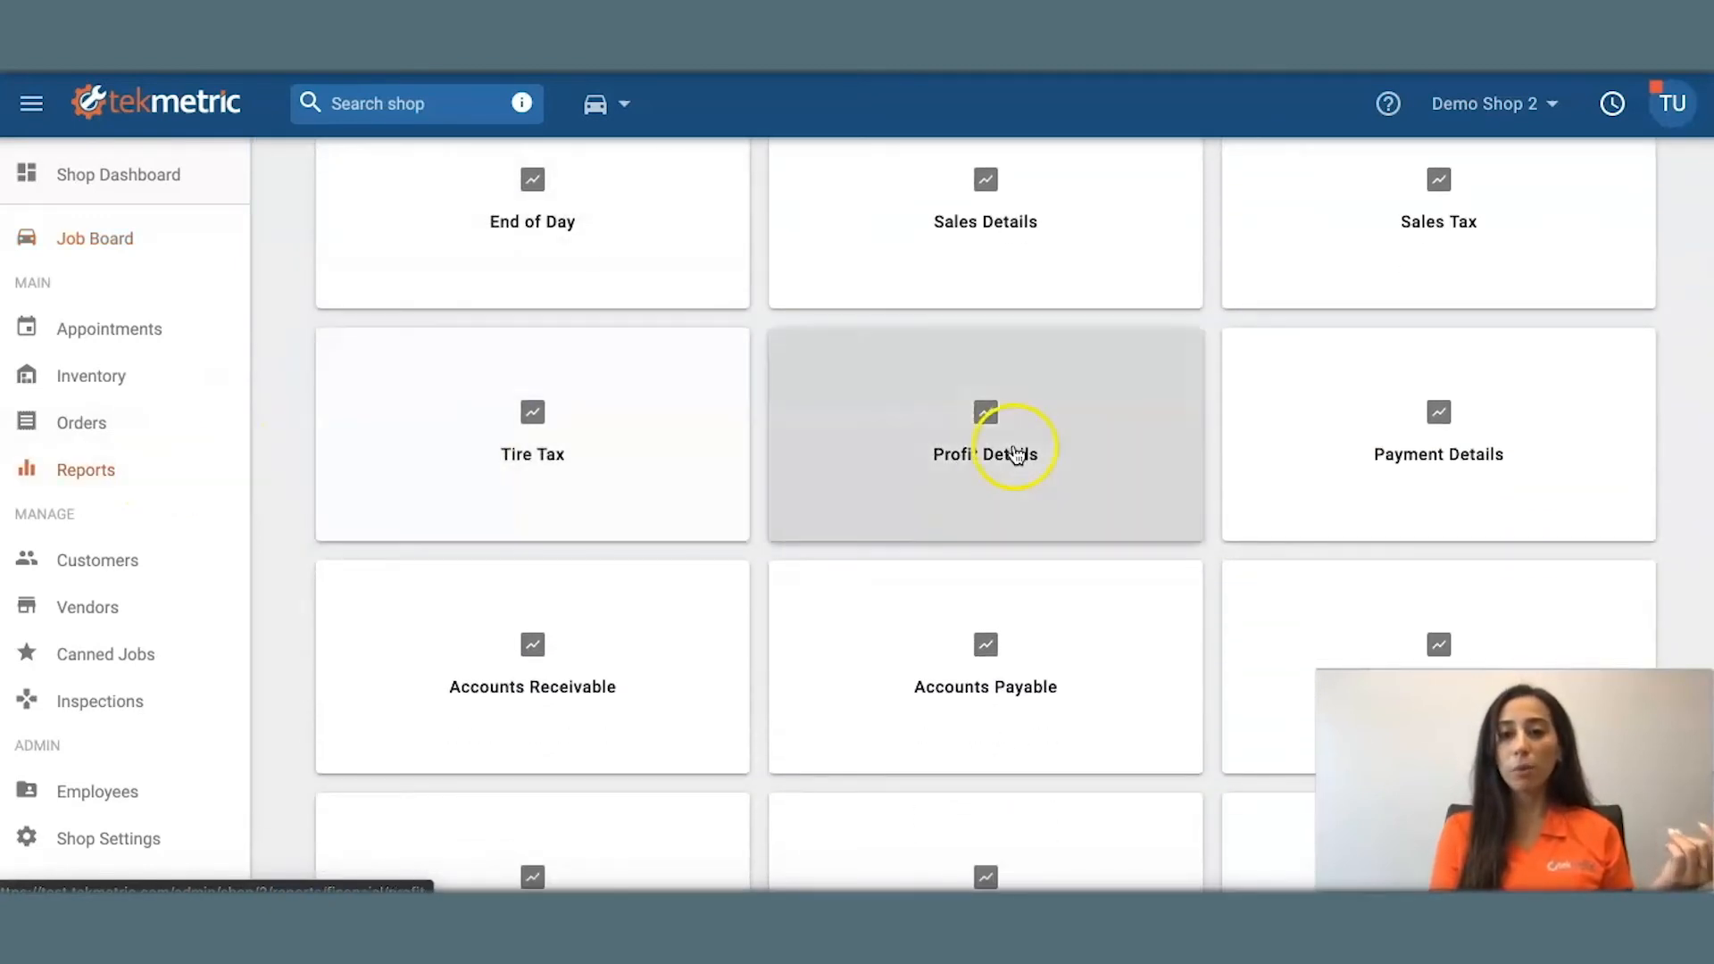
left_click(985, 454)
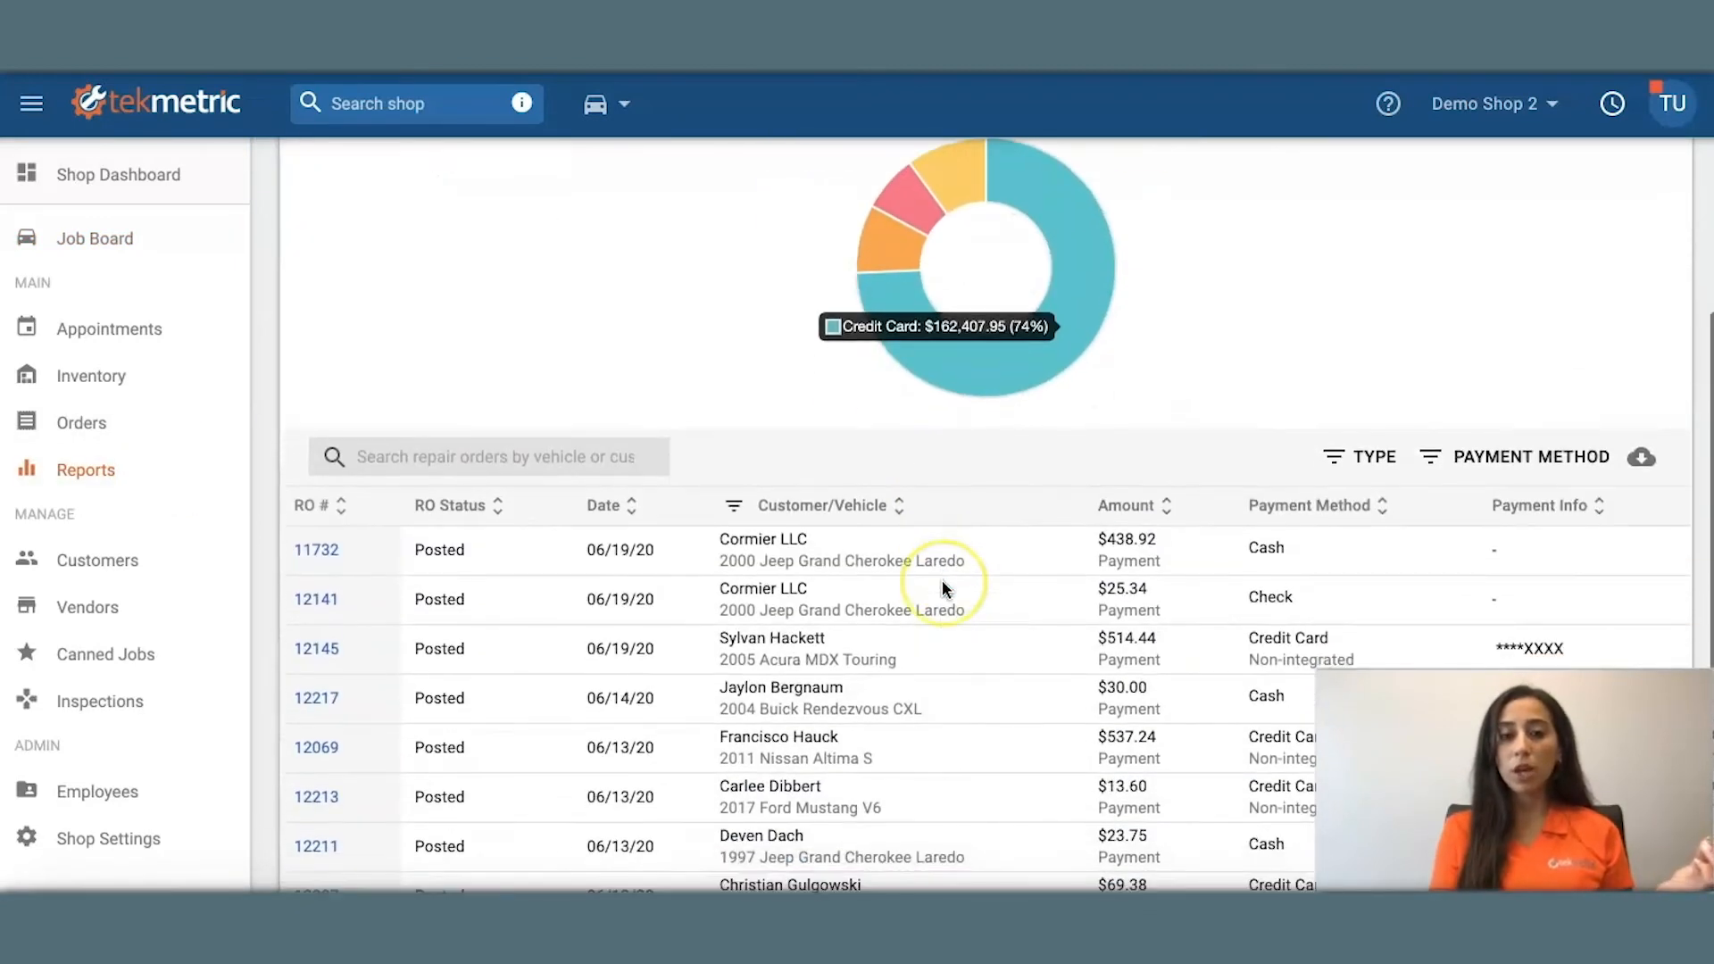
scroll("down", 3)
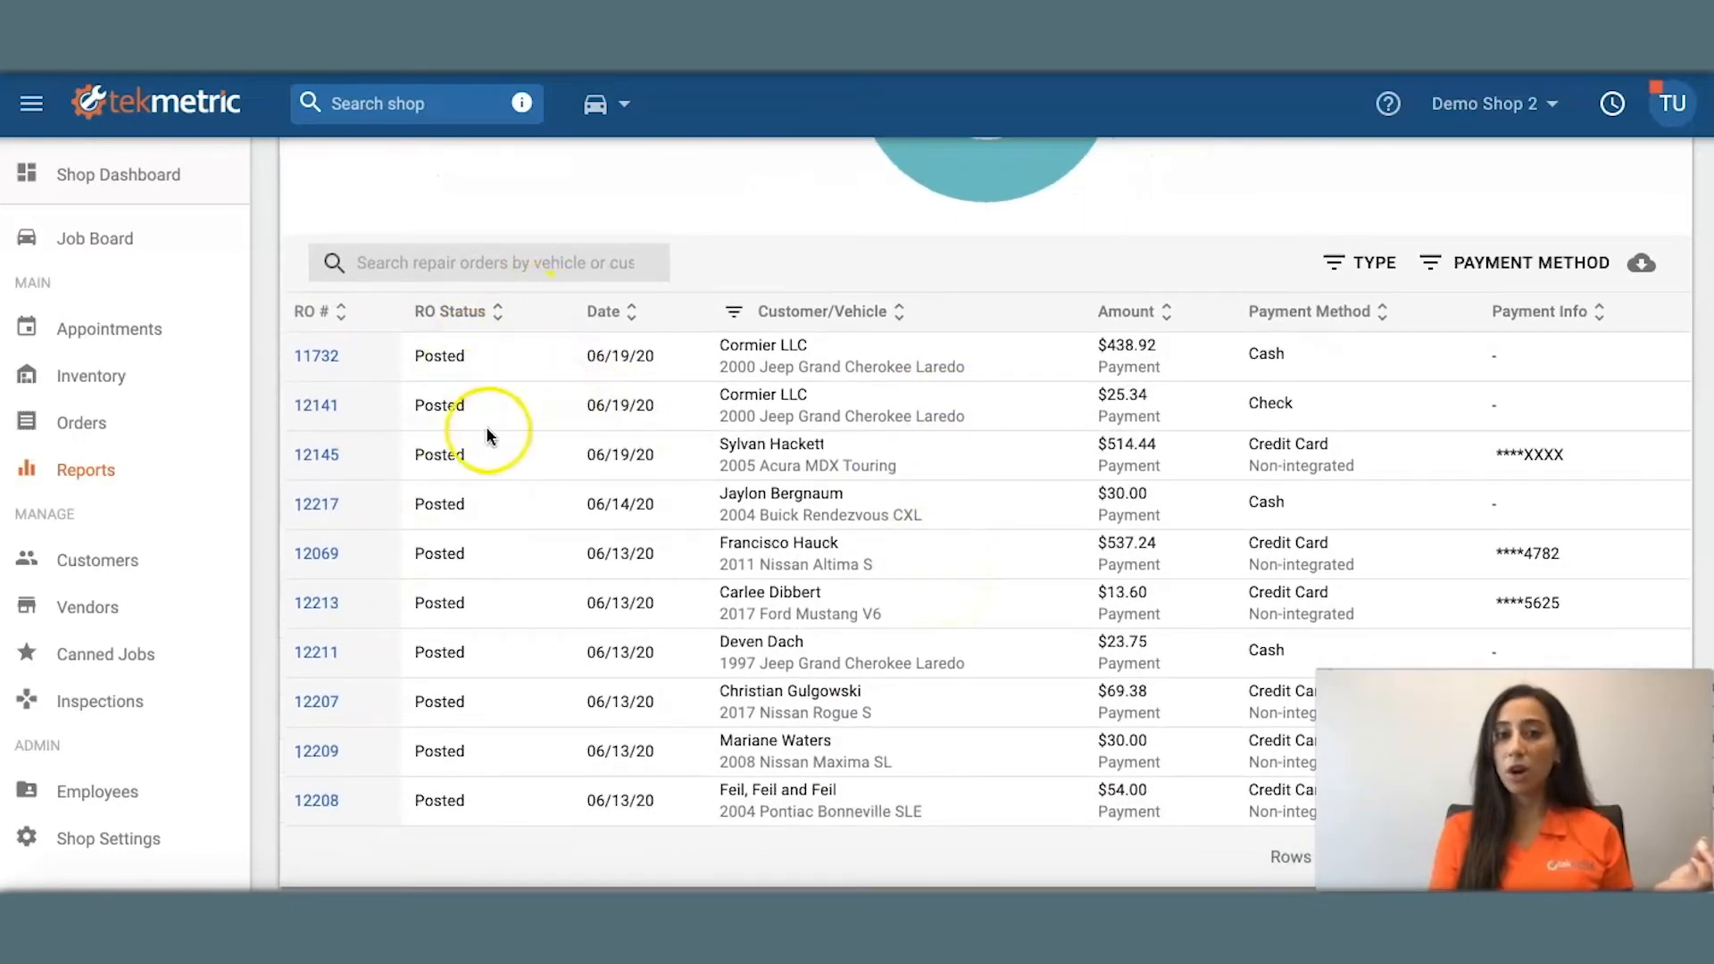
mouse_move(503, 360)
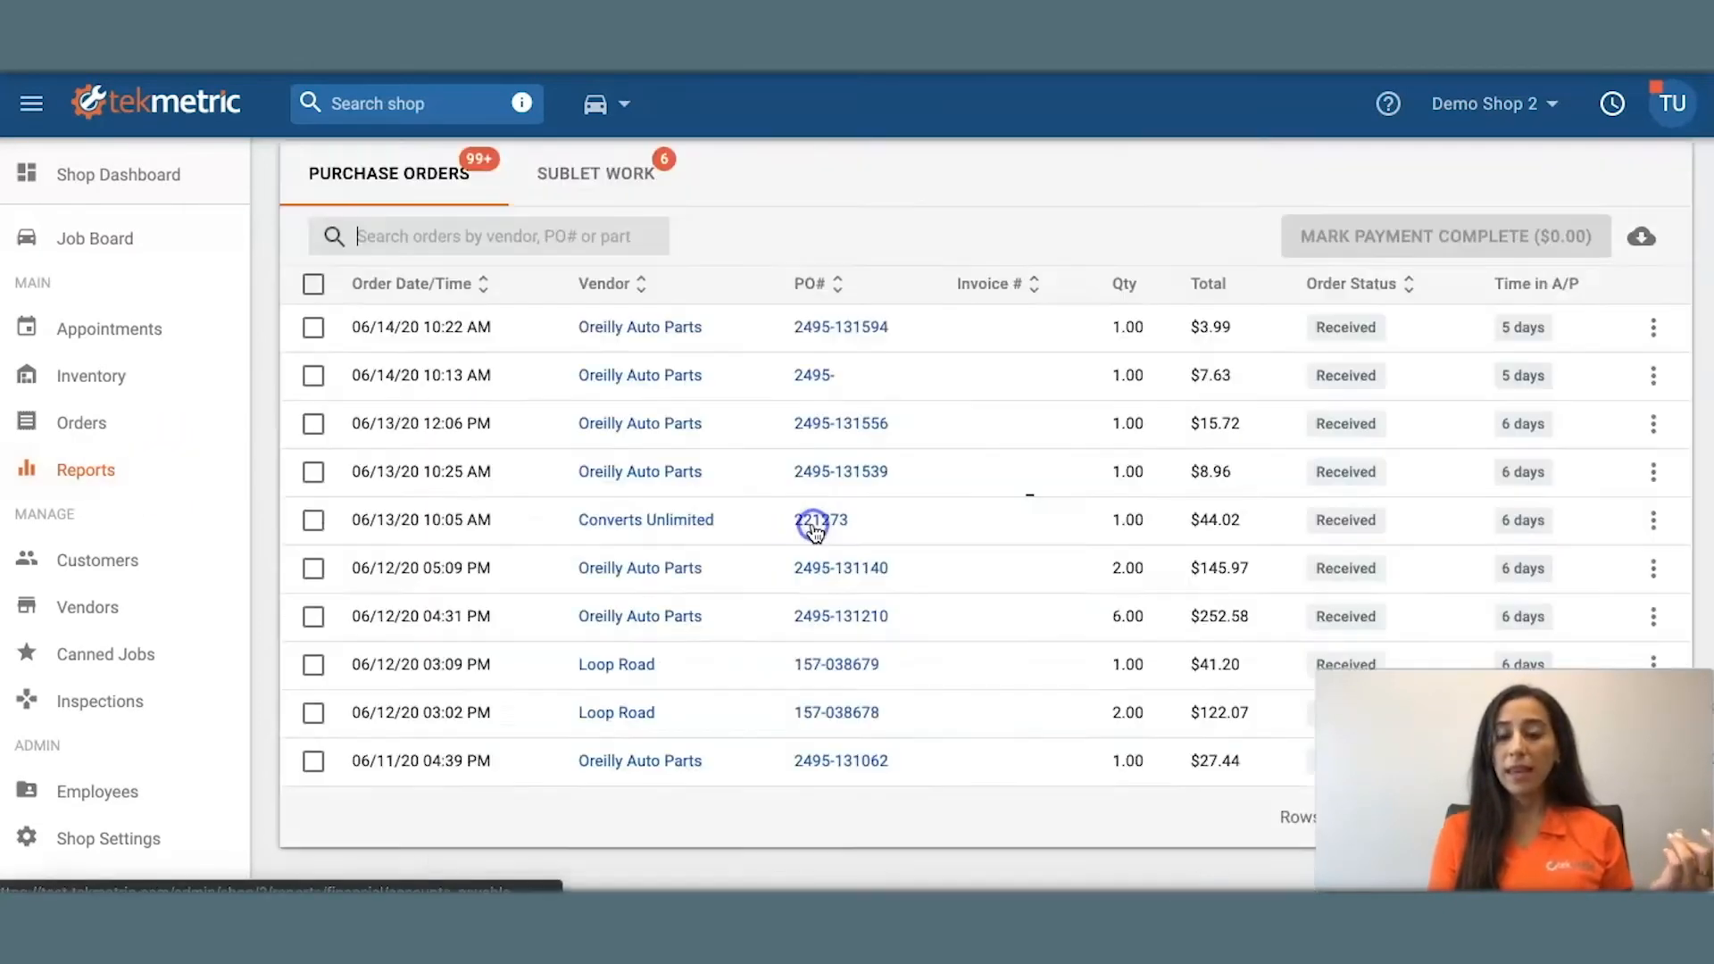
Show the Sublet Work awaiting payment, then return to Reports
scroll("down", 3)
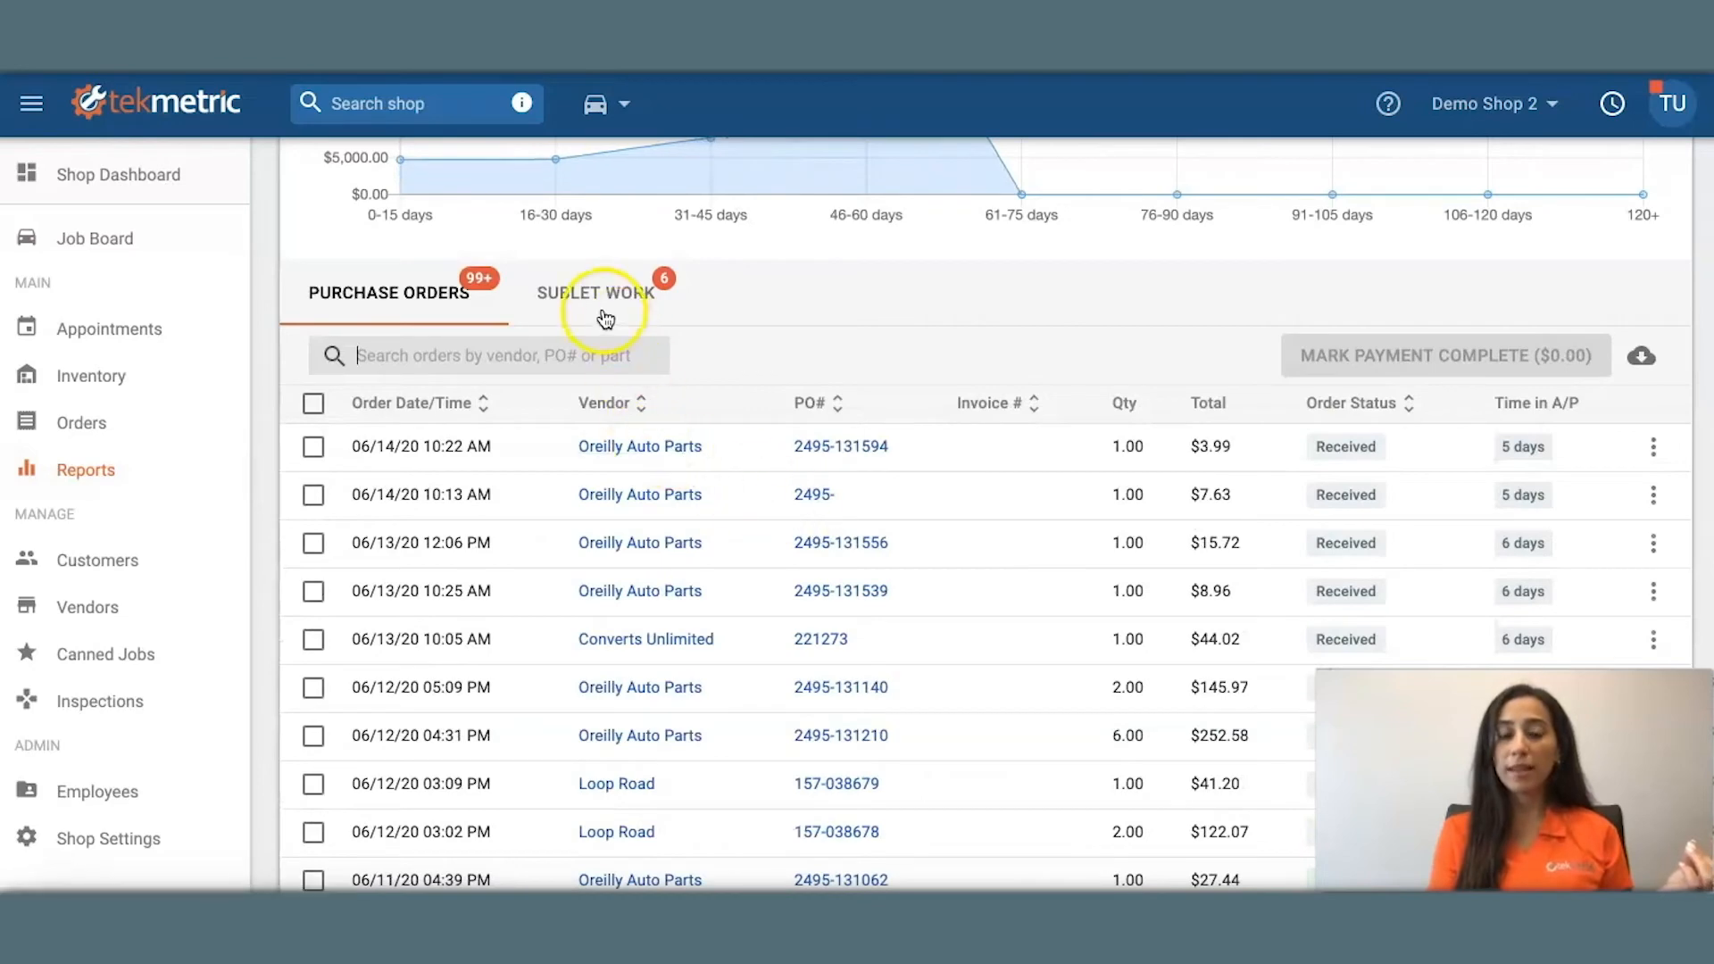
left_click(597, 291)
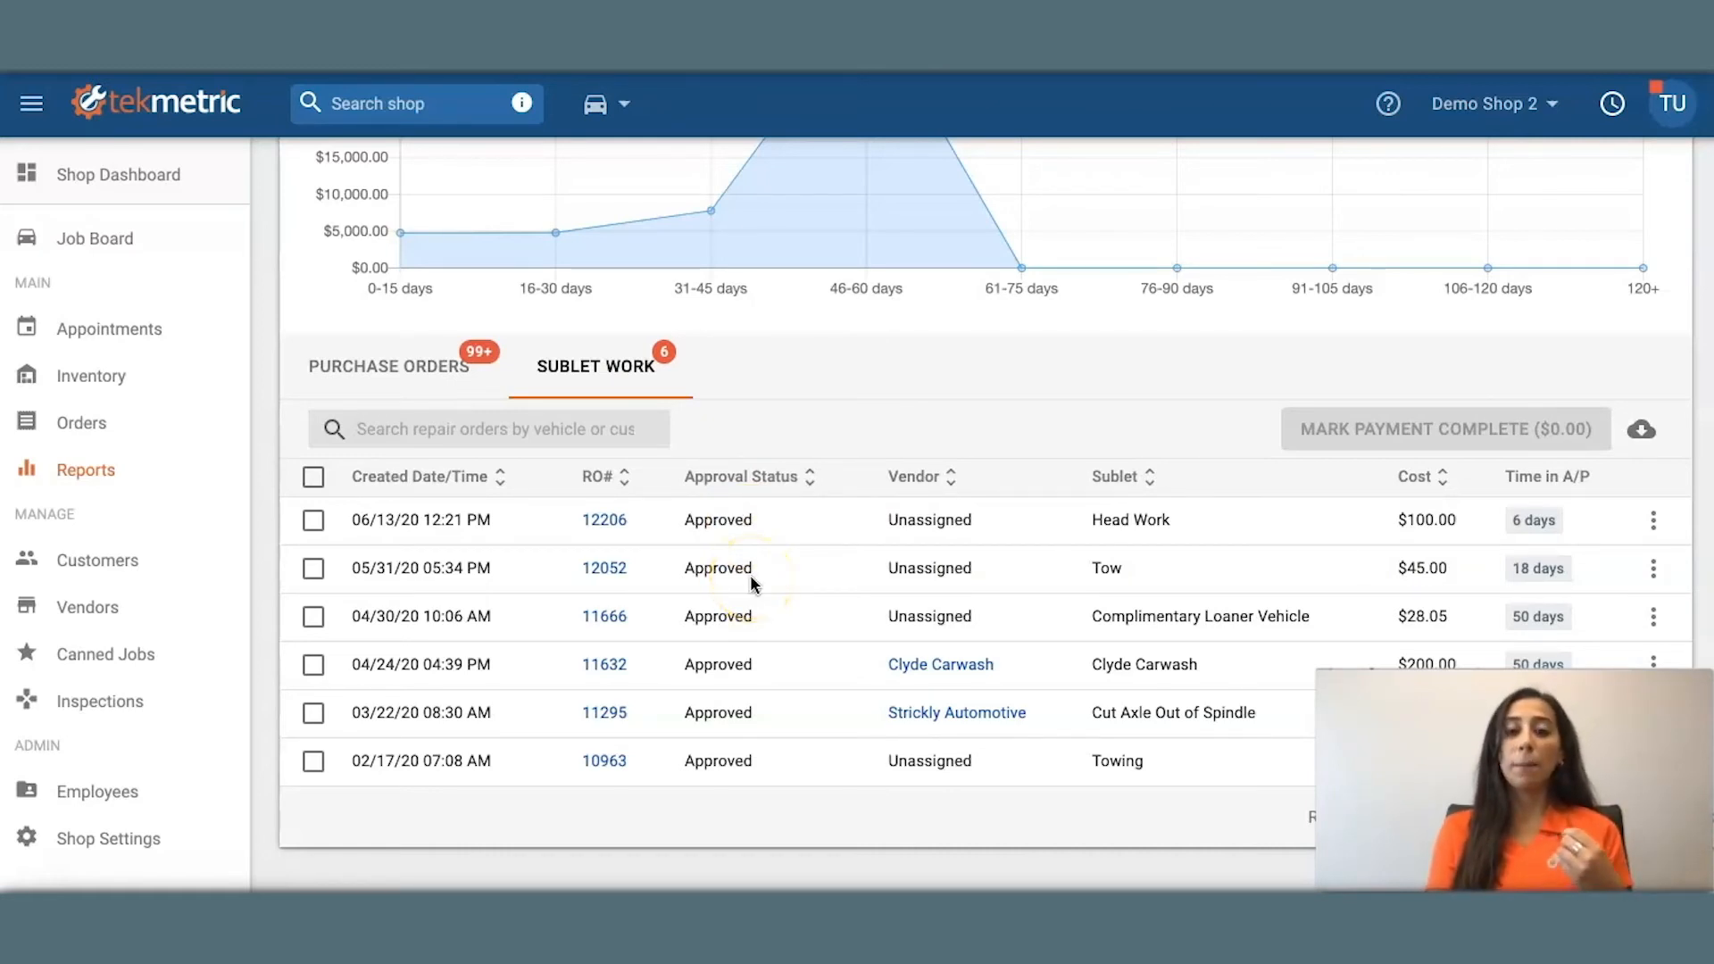
left_click(84, 469)
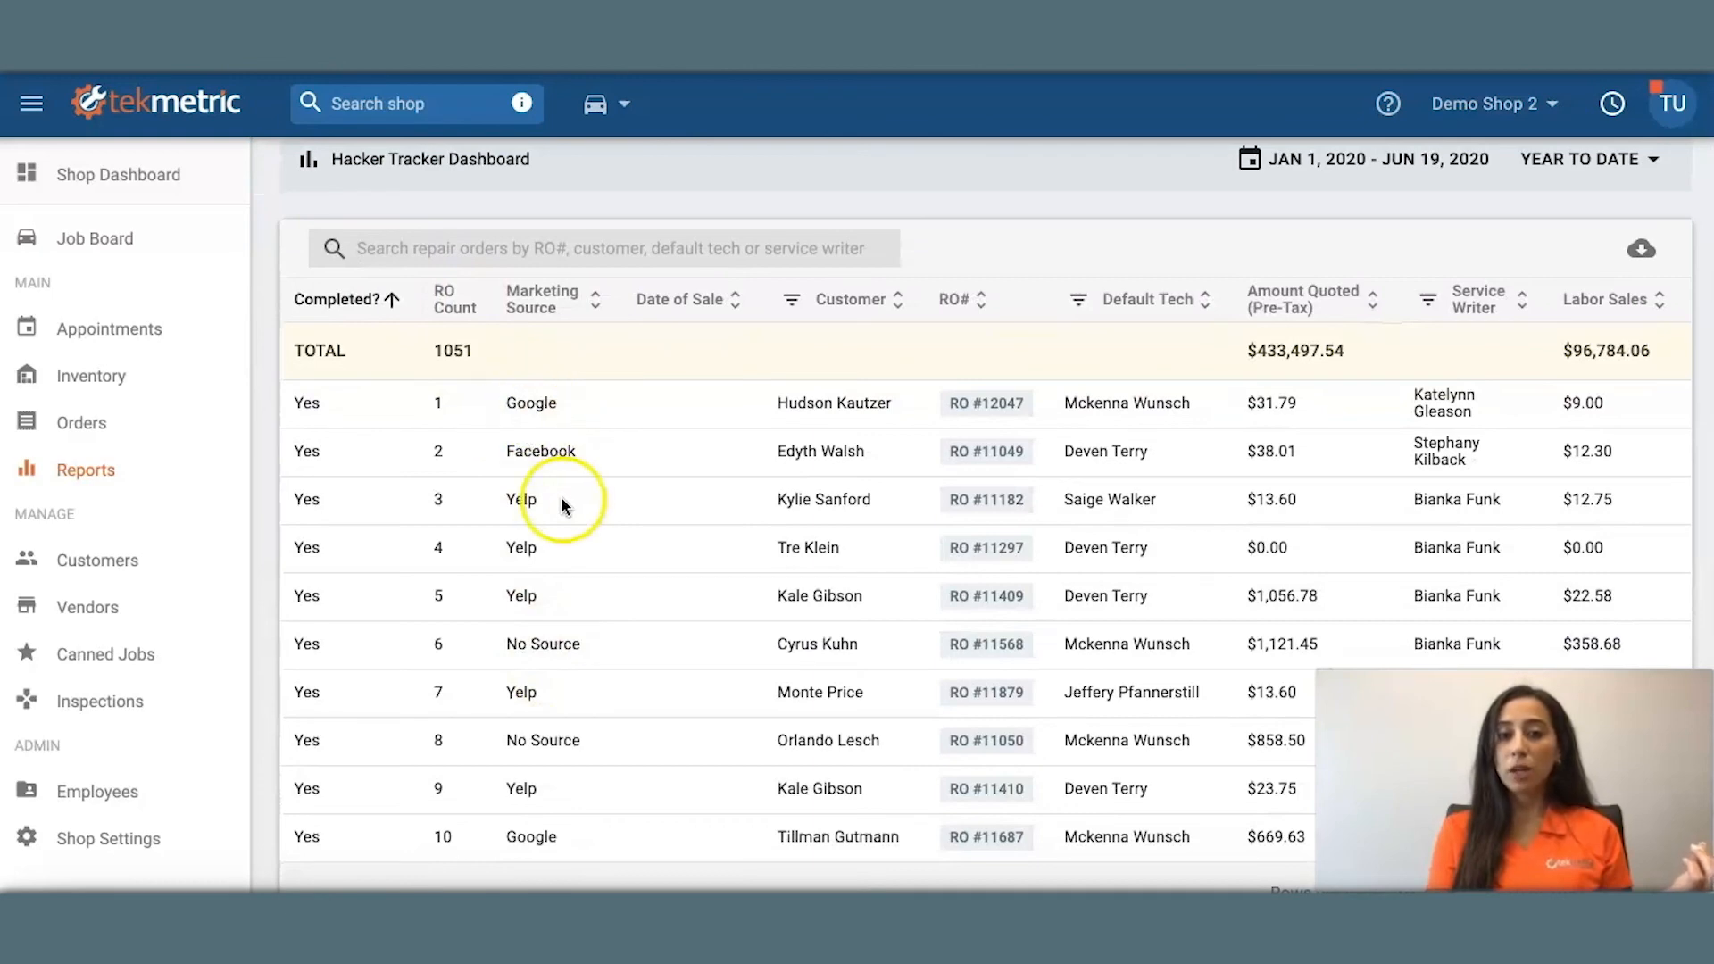
Scroll the Hacker Tracker table right to the labor, parts and sublet cost columns
scroll("right", 3)
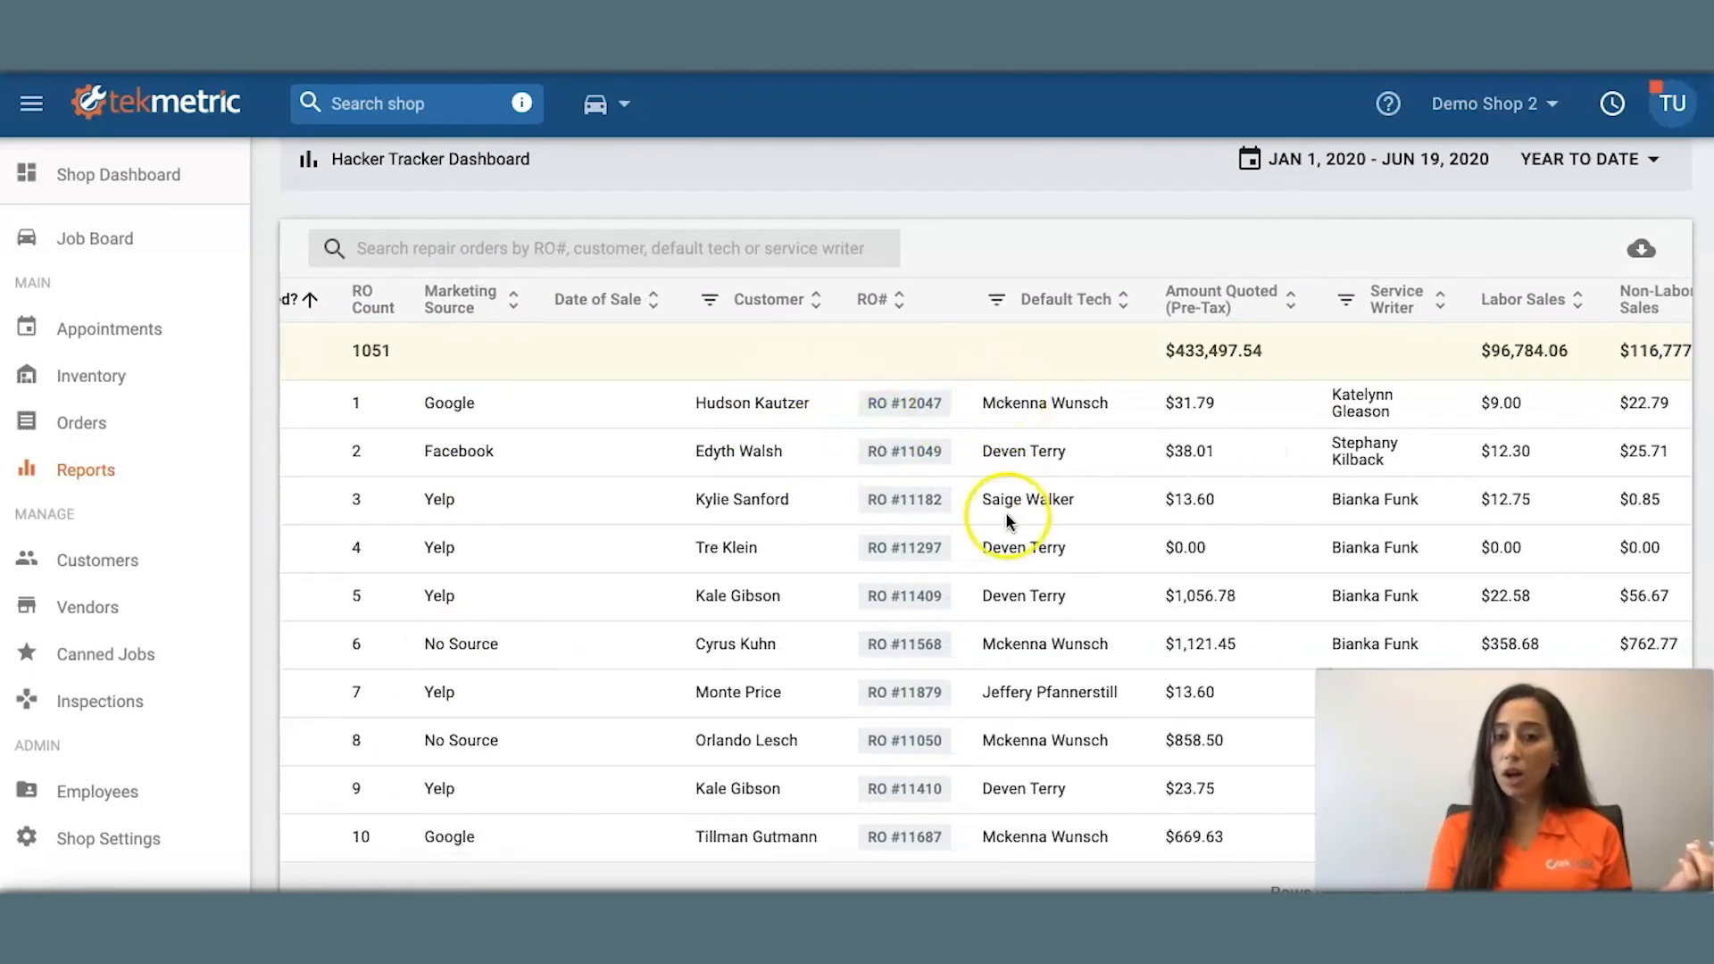
scroll("right", 3)
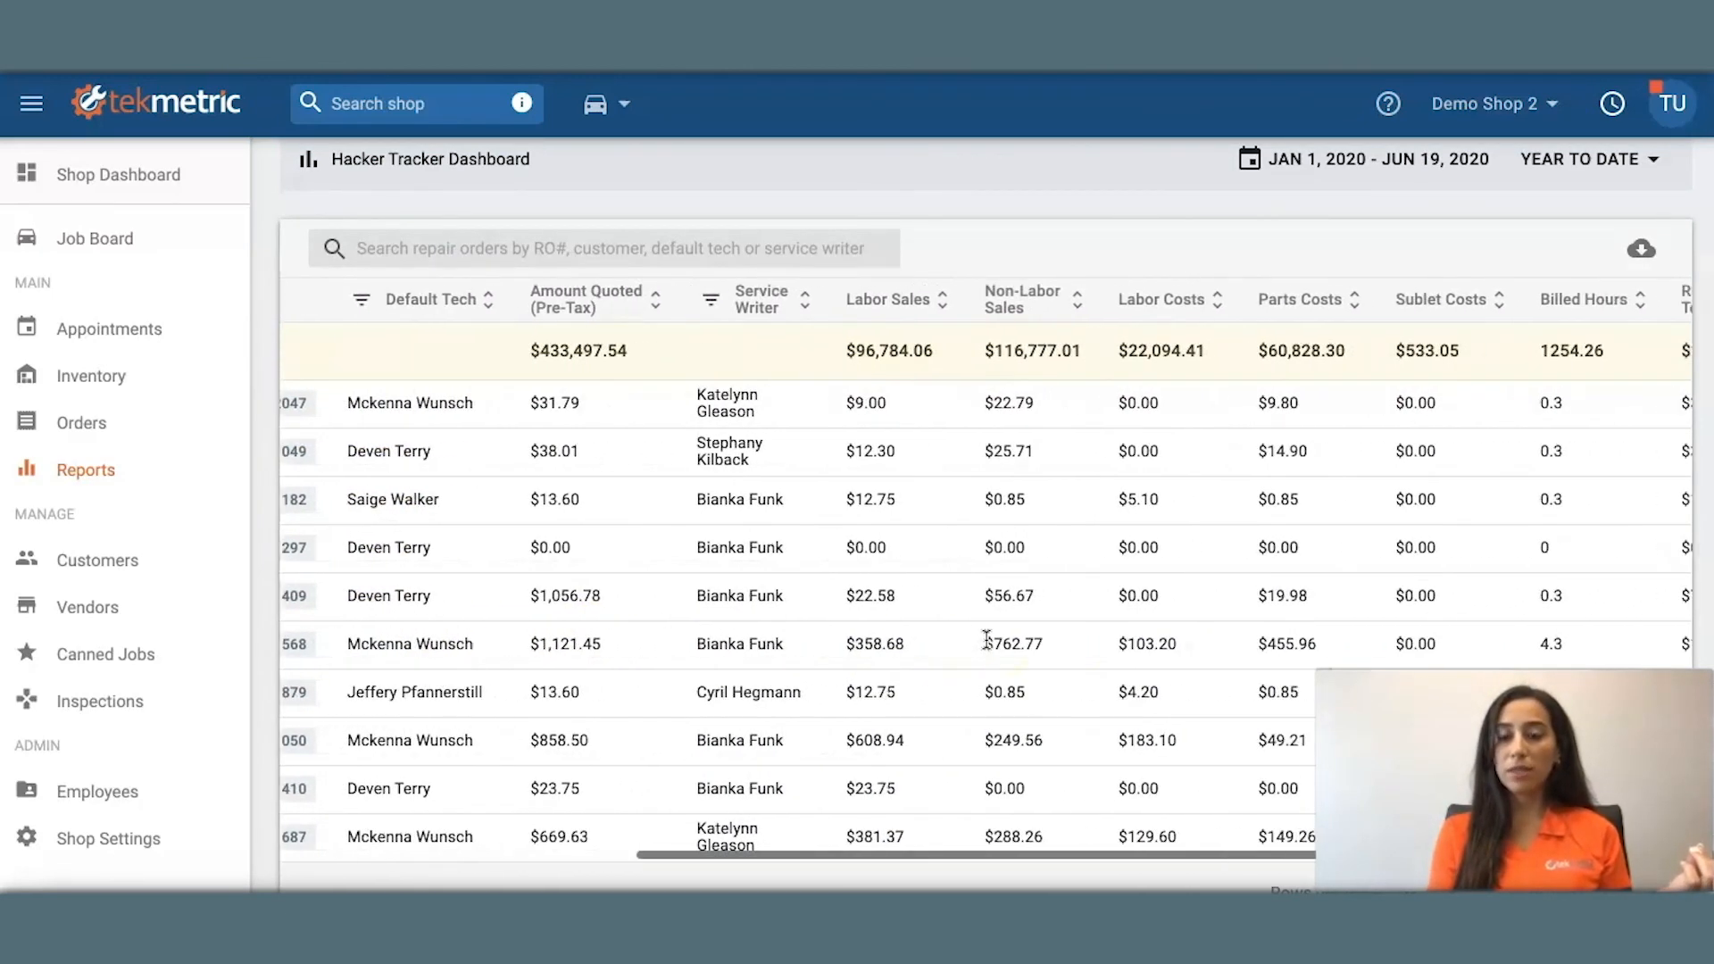